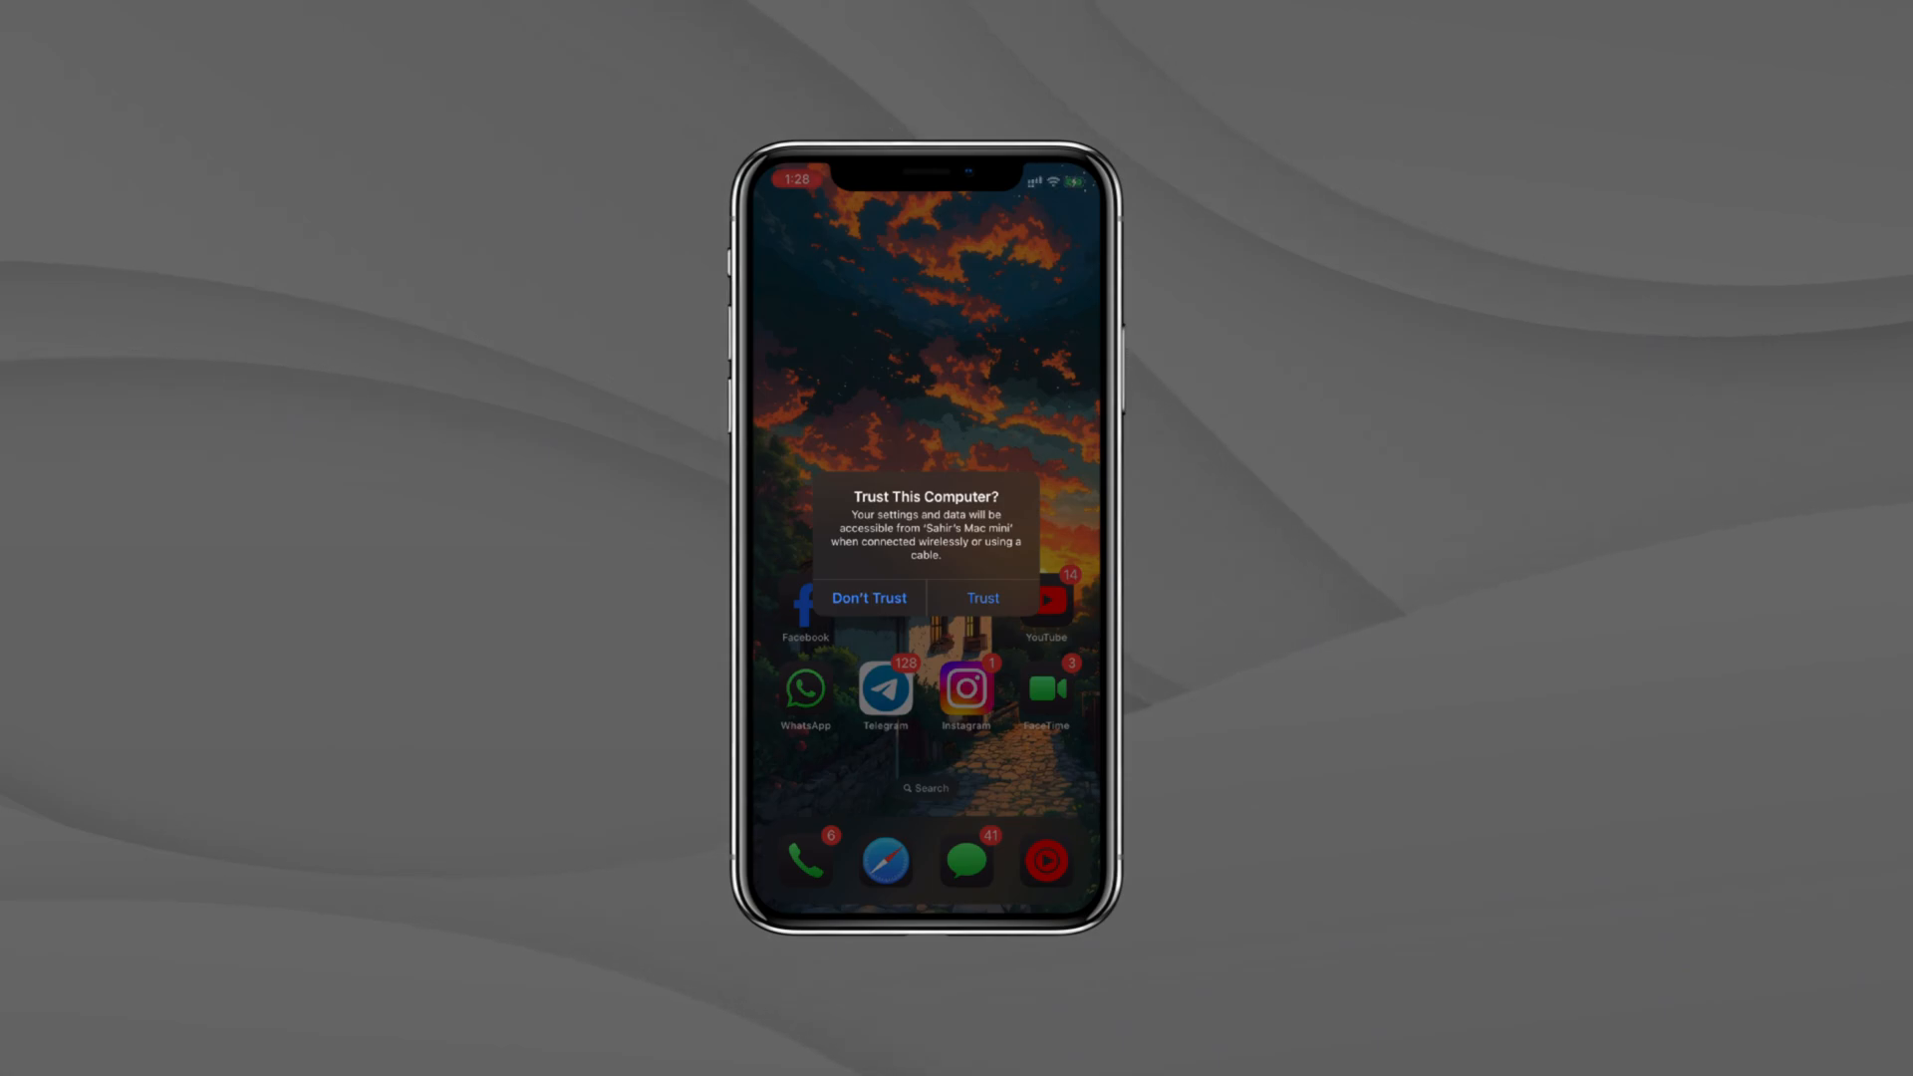
Step: Answer Trust on the iPhone's 'Trust This Computer?' alert
click(983, 597)
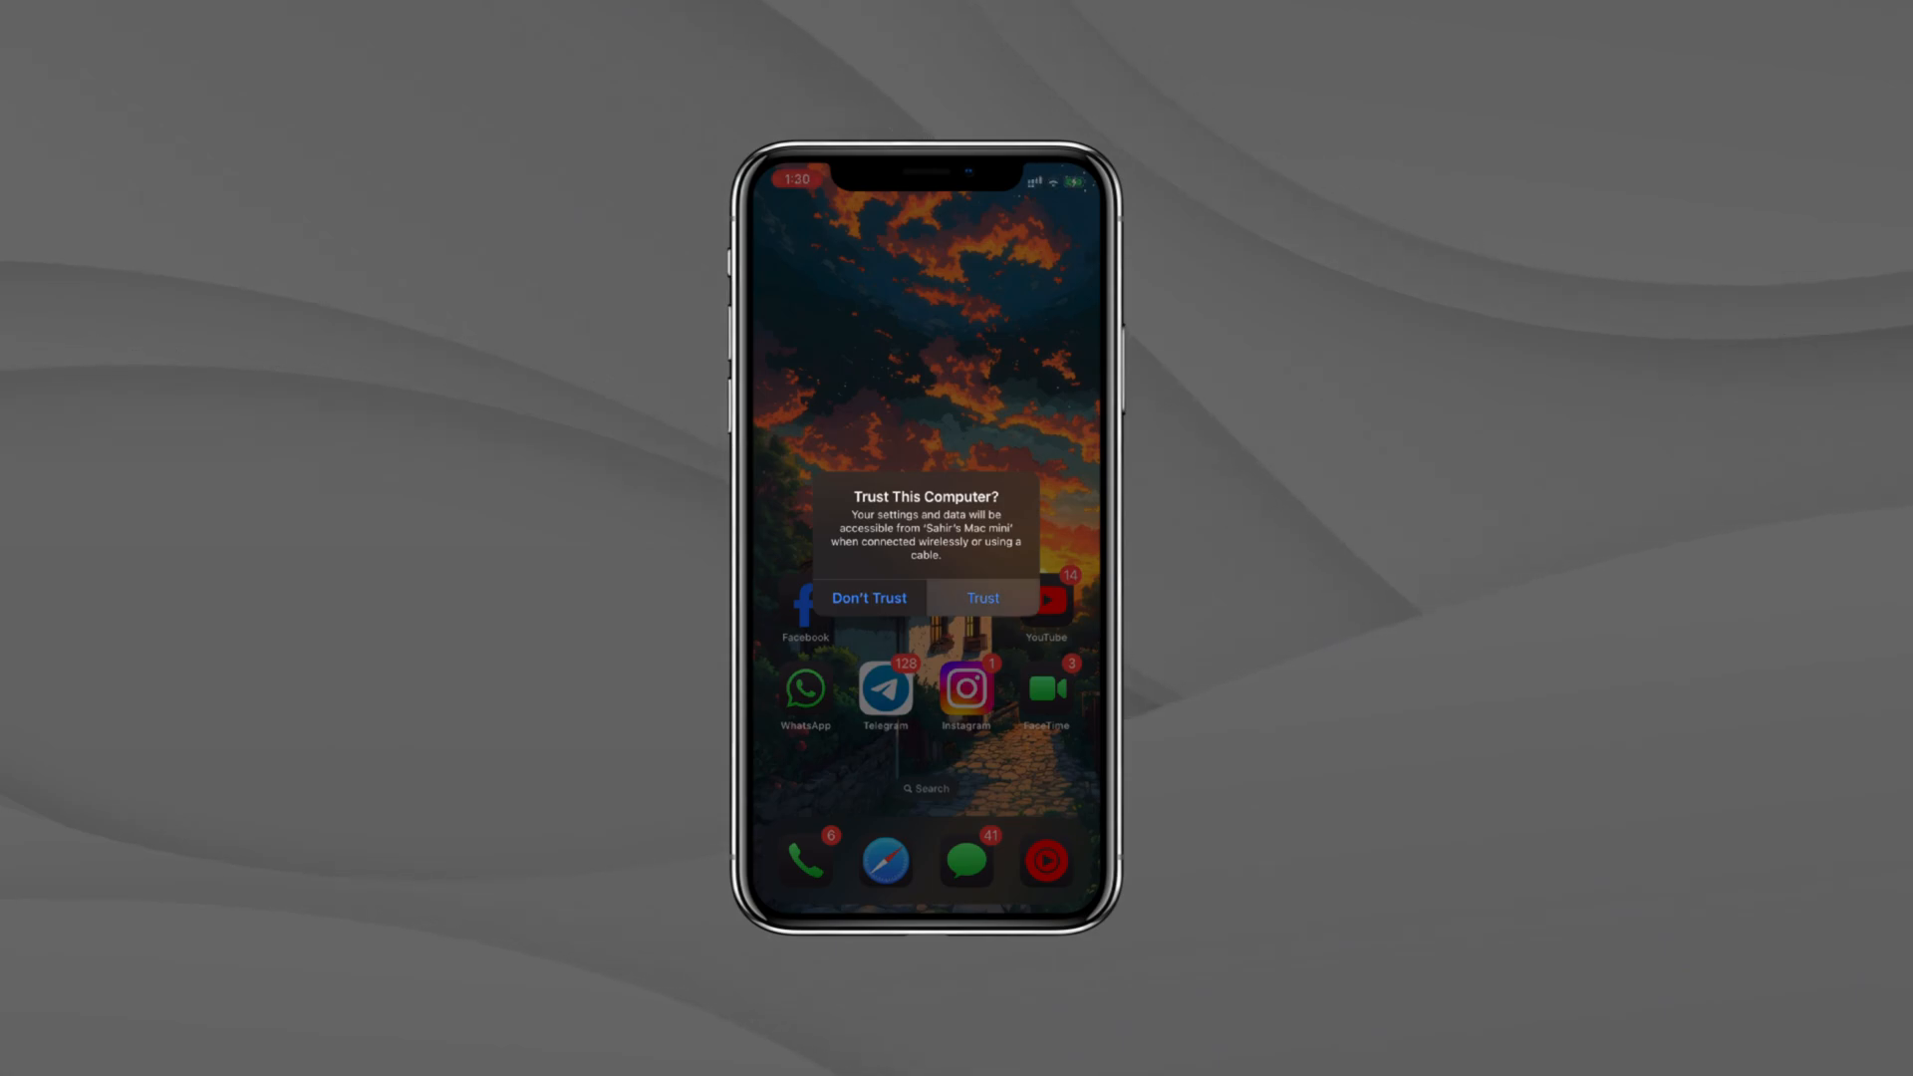
click(983, 598)
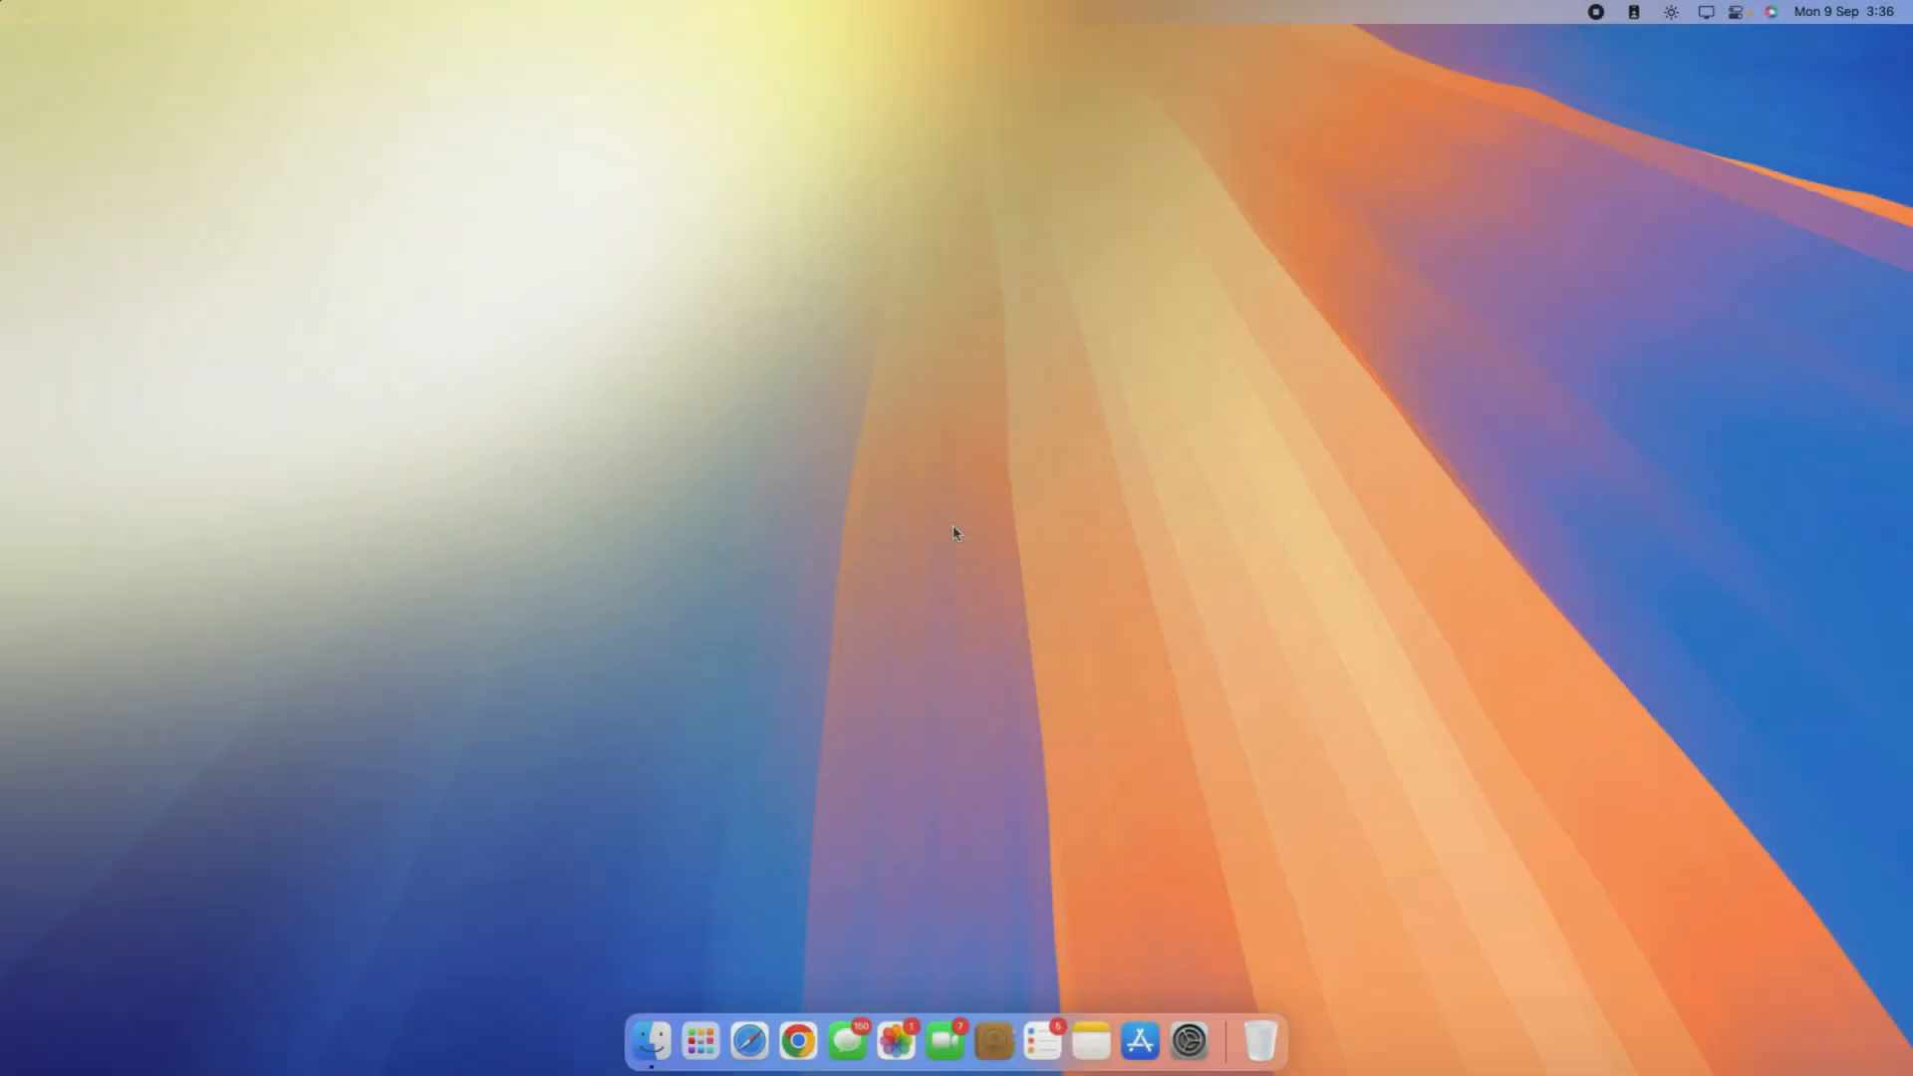
Step: Open a Finder window and review the Finder Preferences sidebar settings for iOS devices
click(651, 1041)
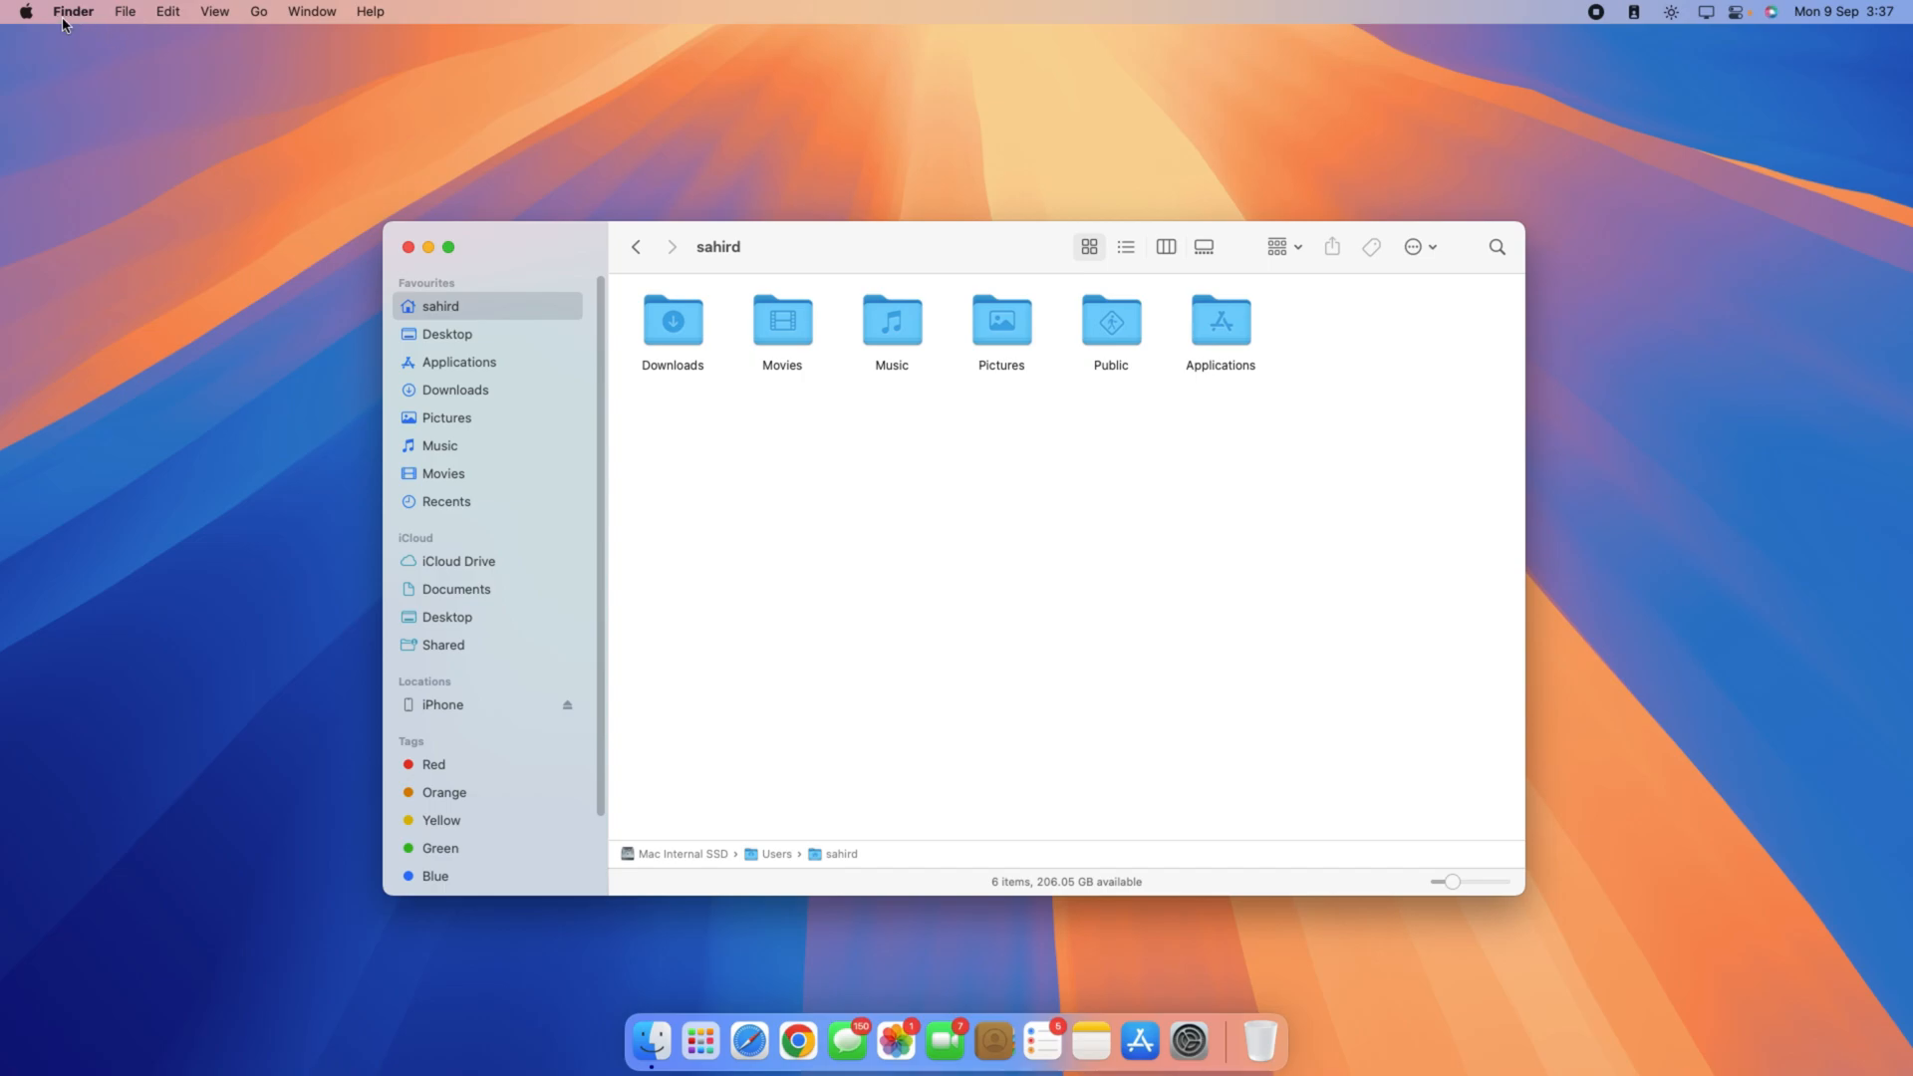
click(72, 11)
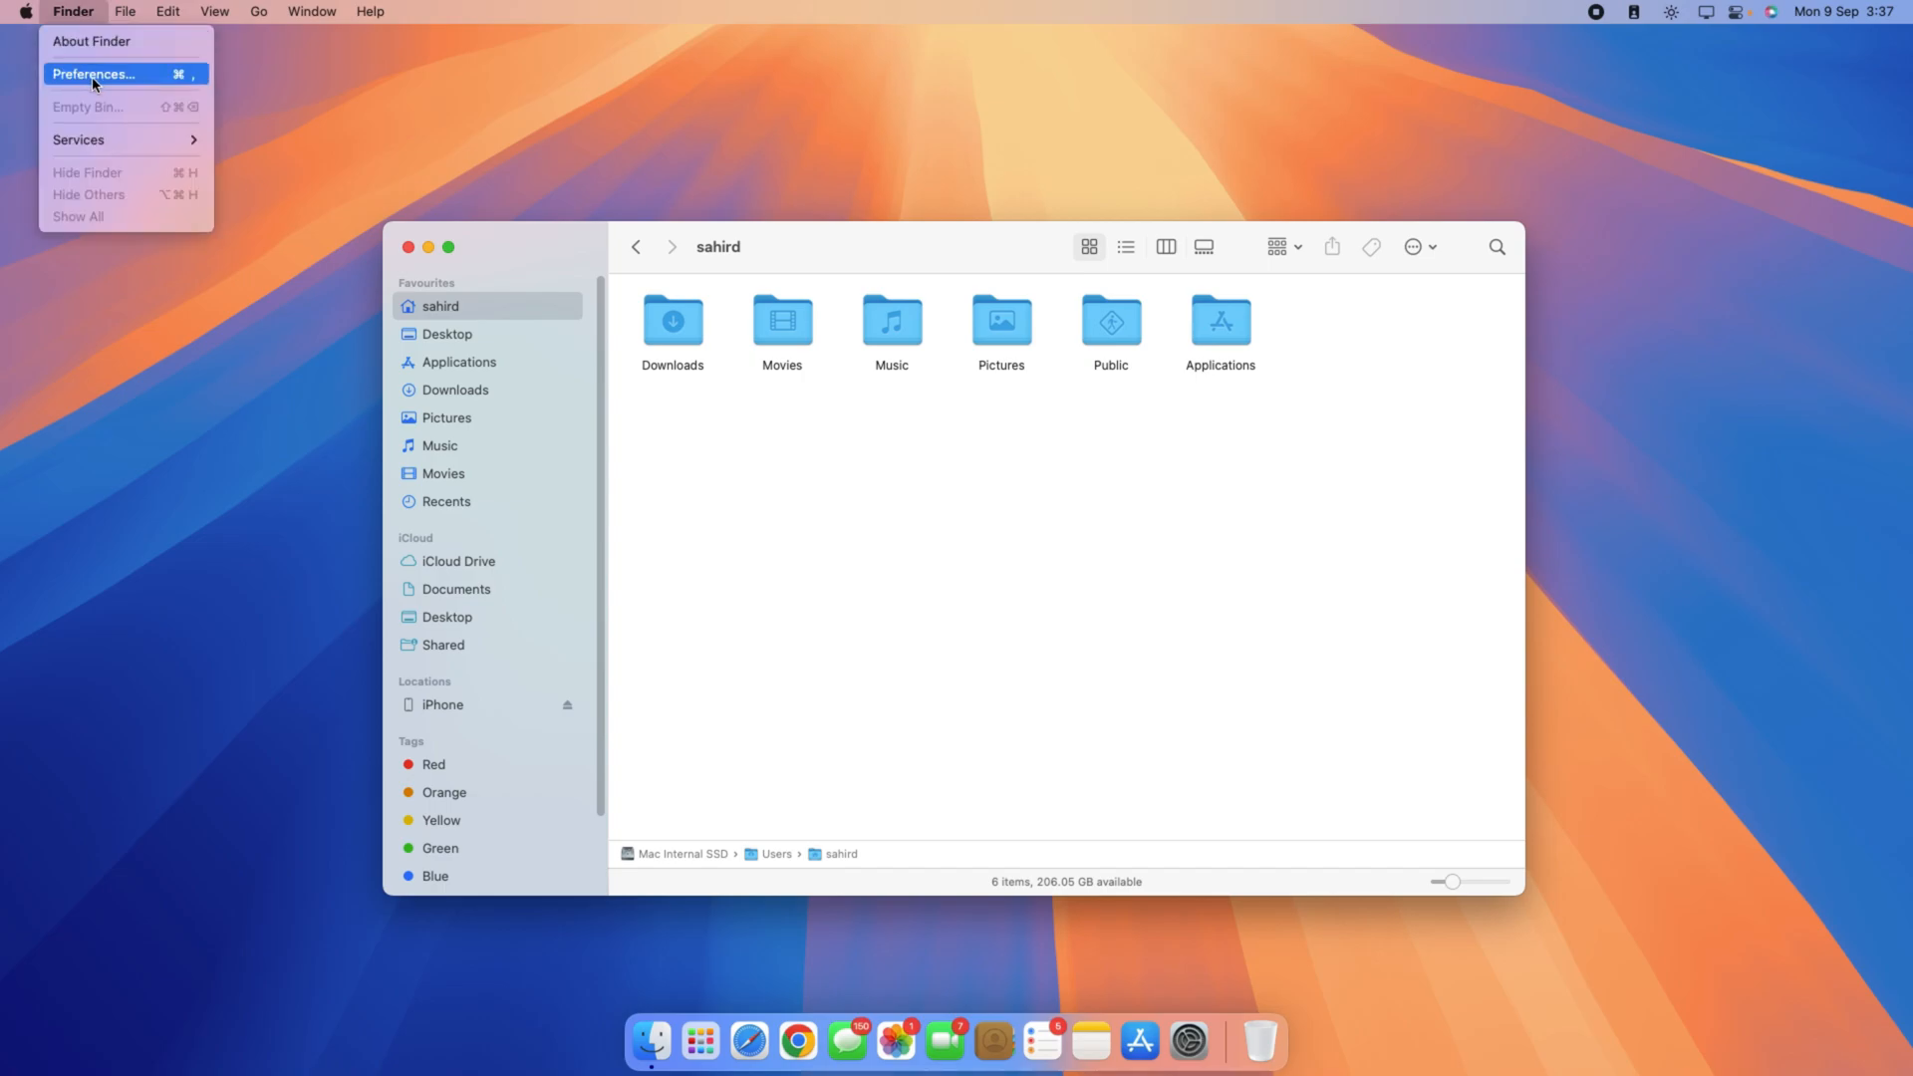
click(93, 73)
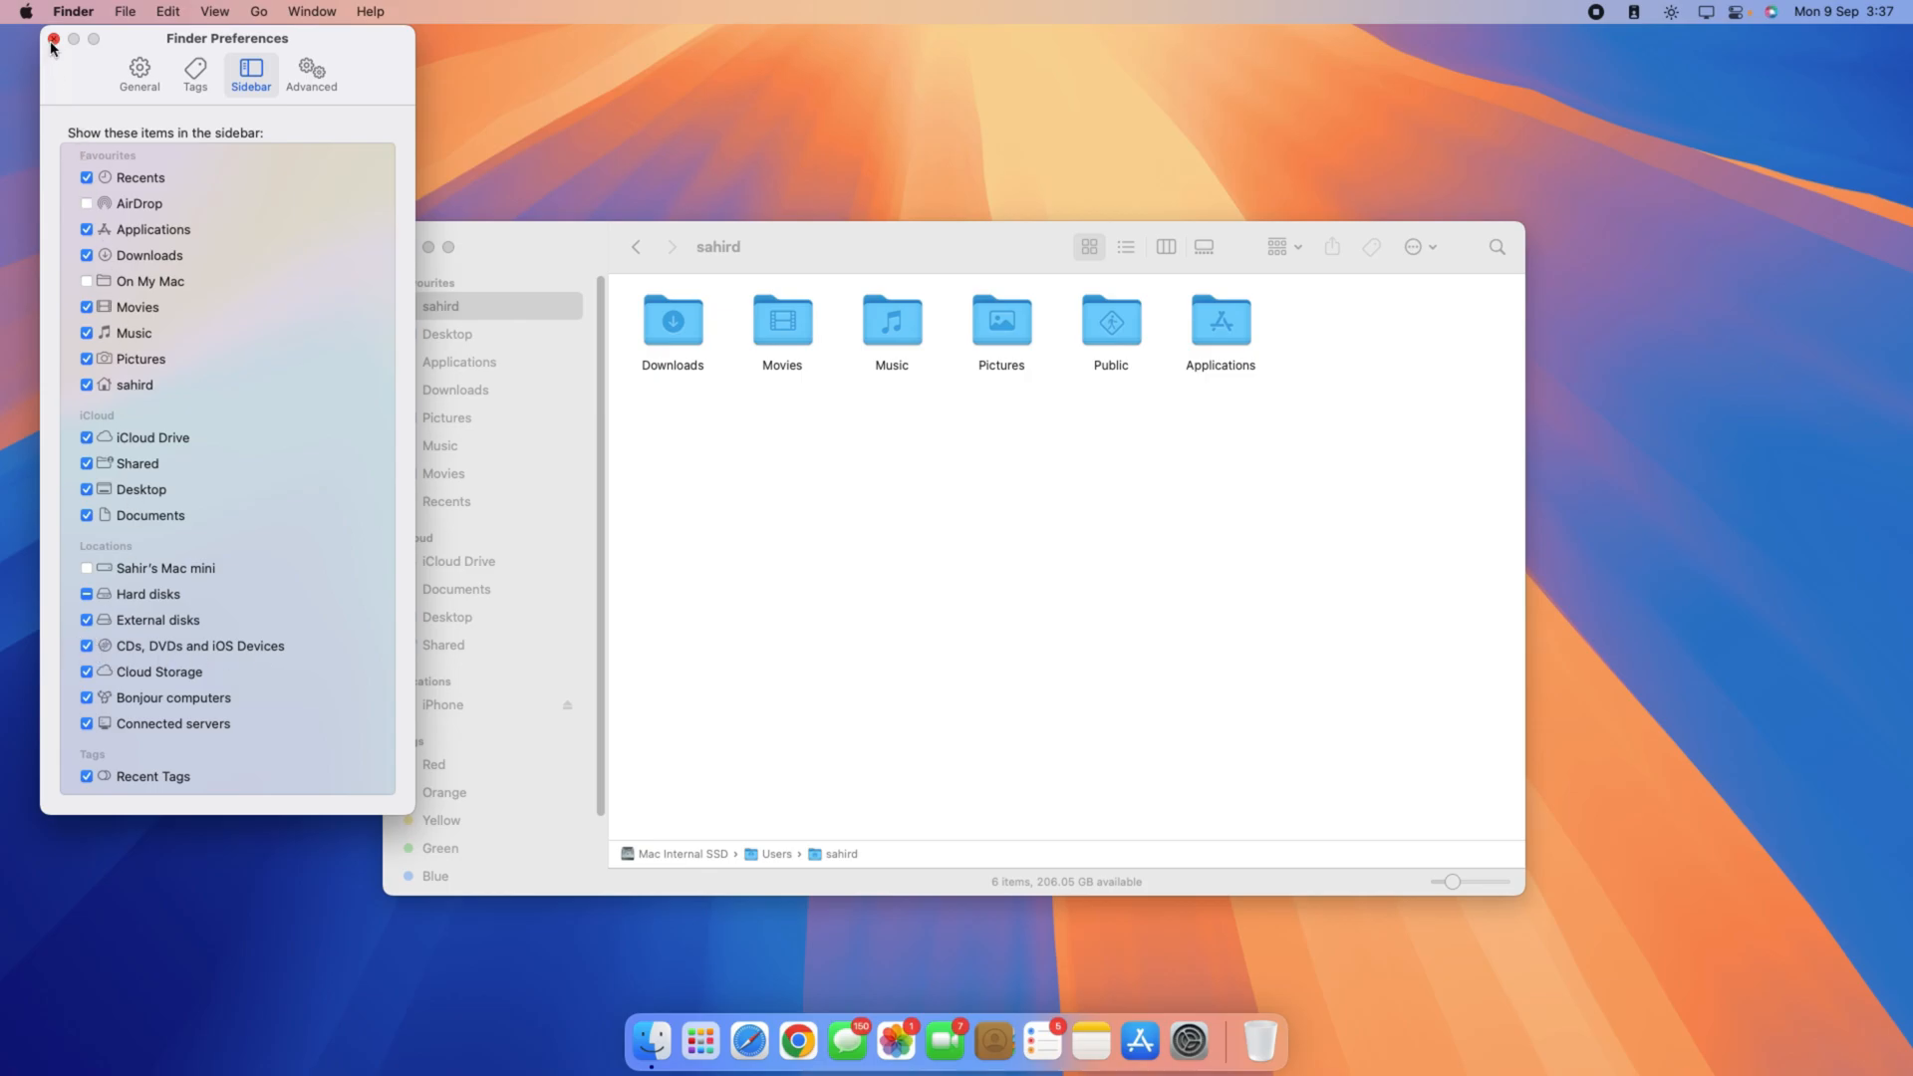
click(53, 39)
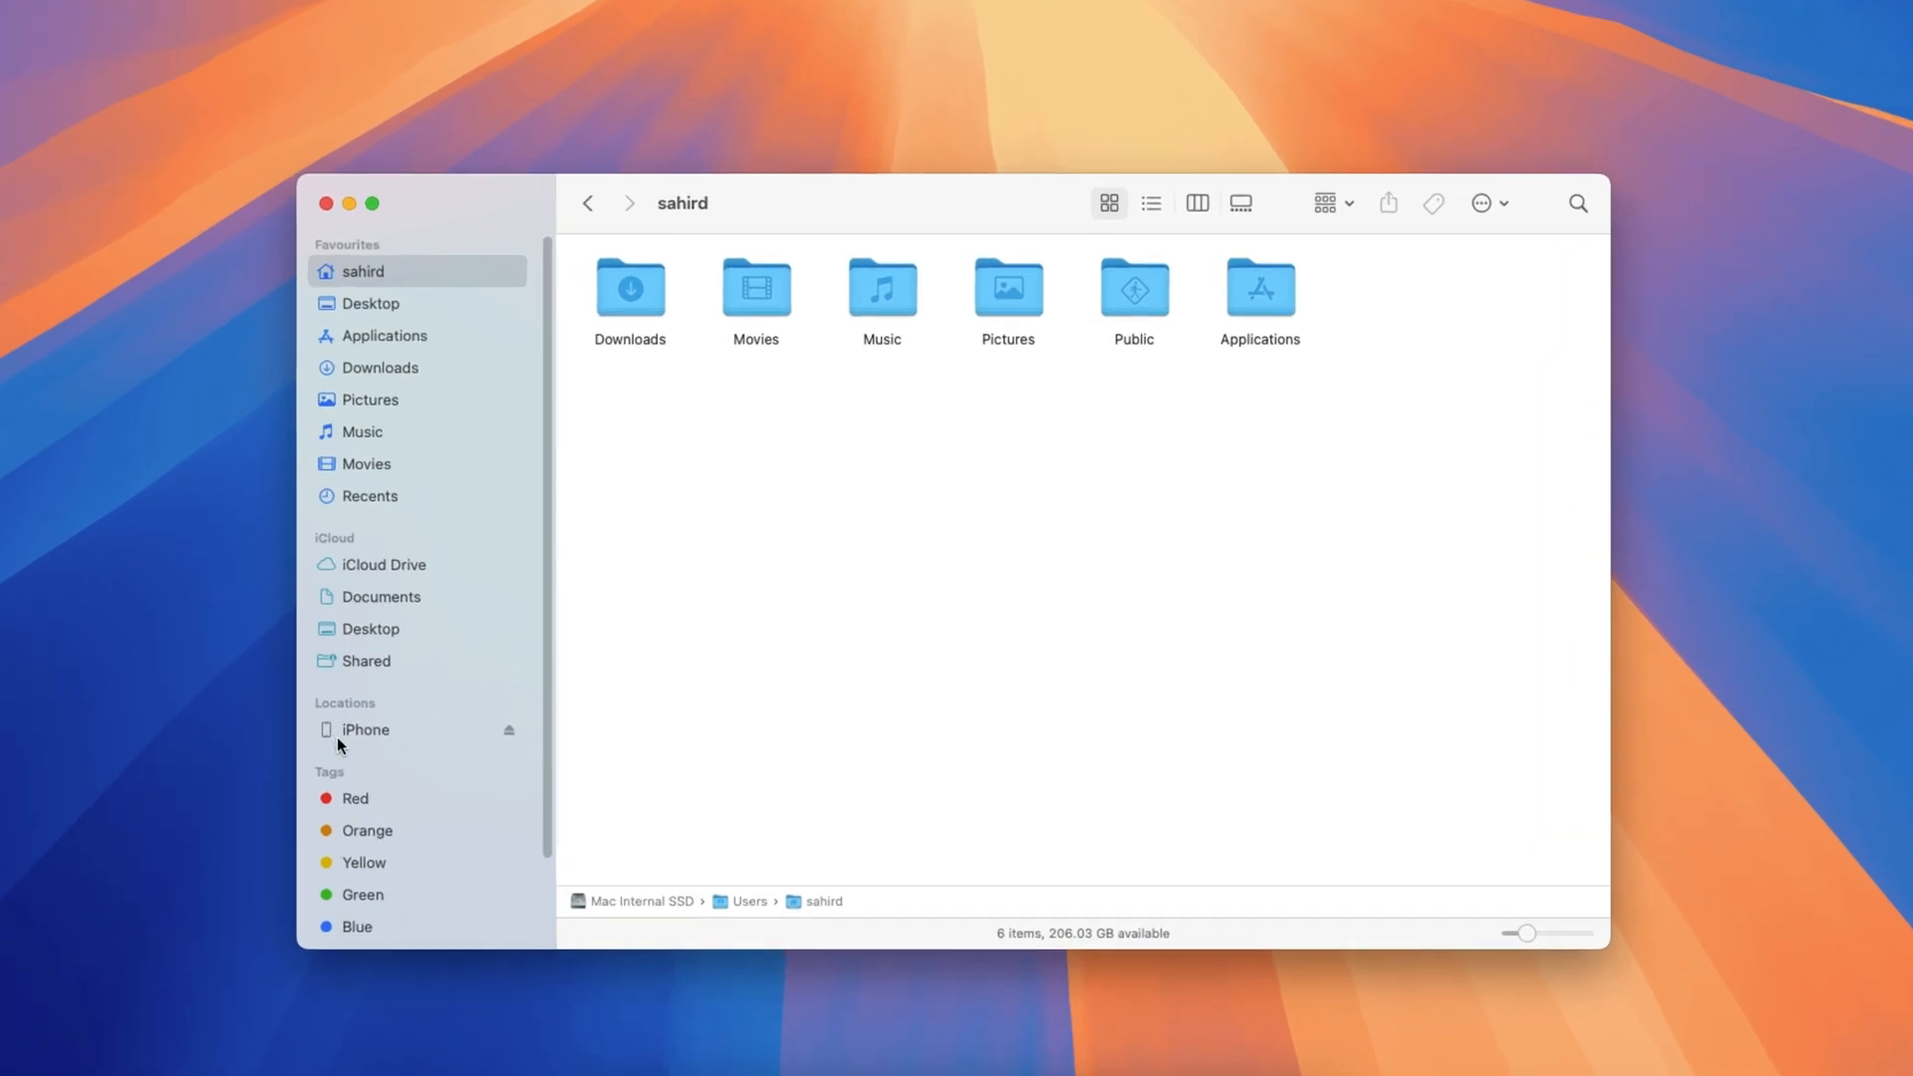
mouse_move(388, 746)
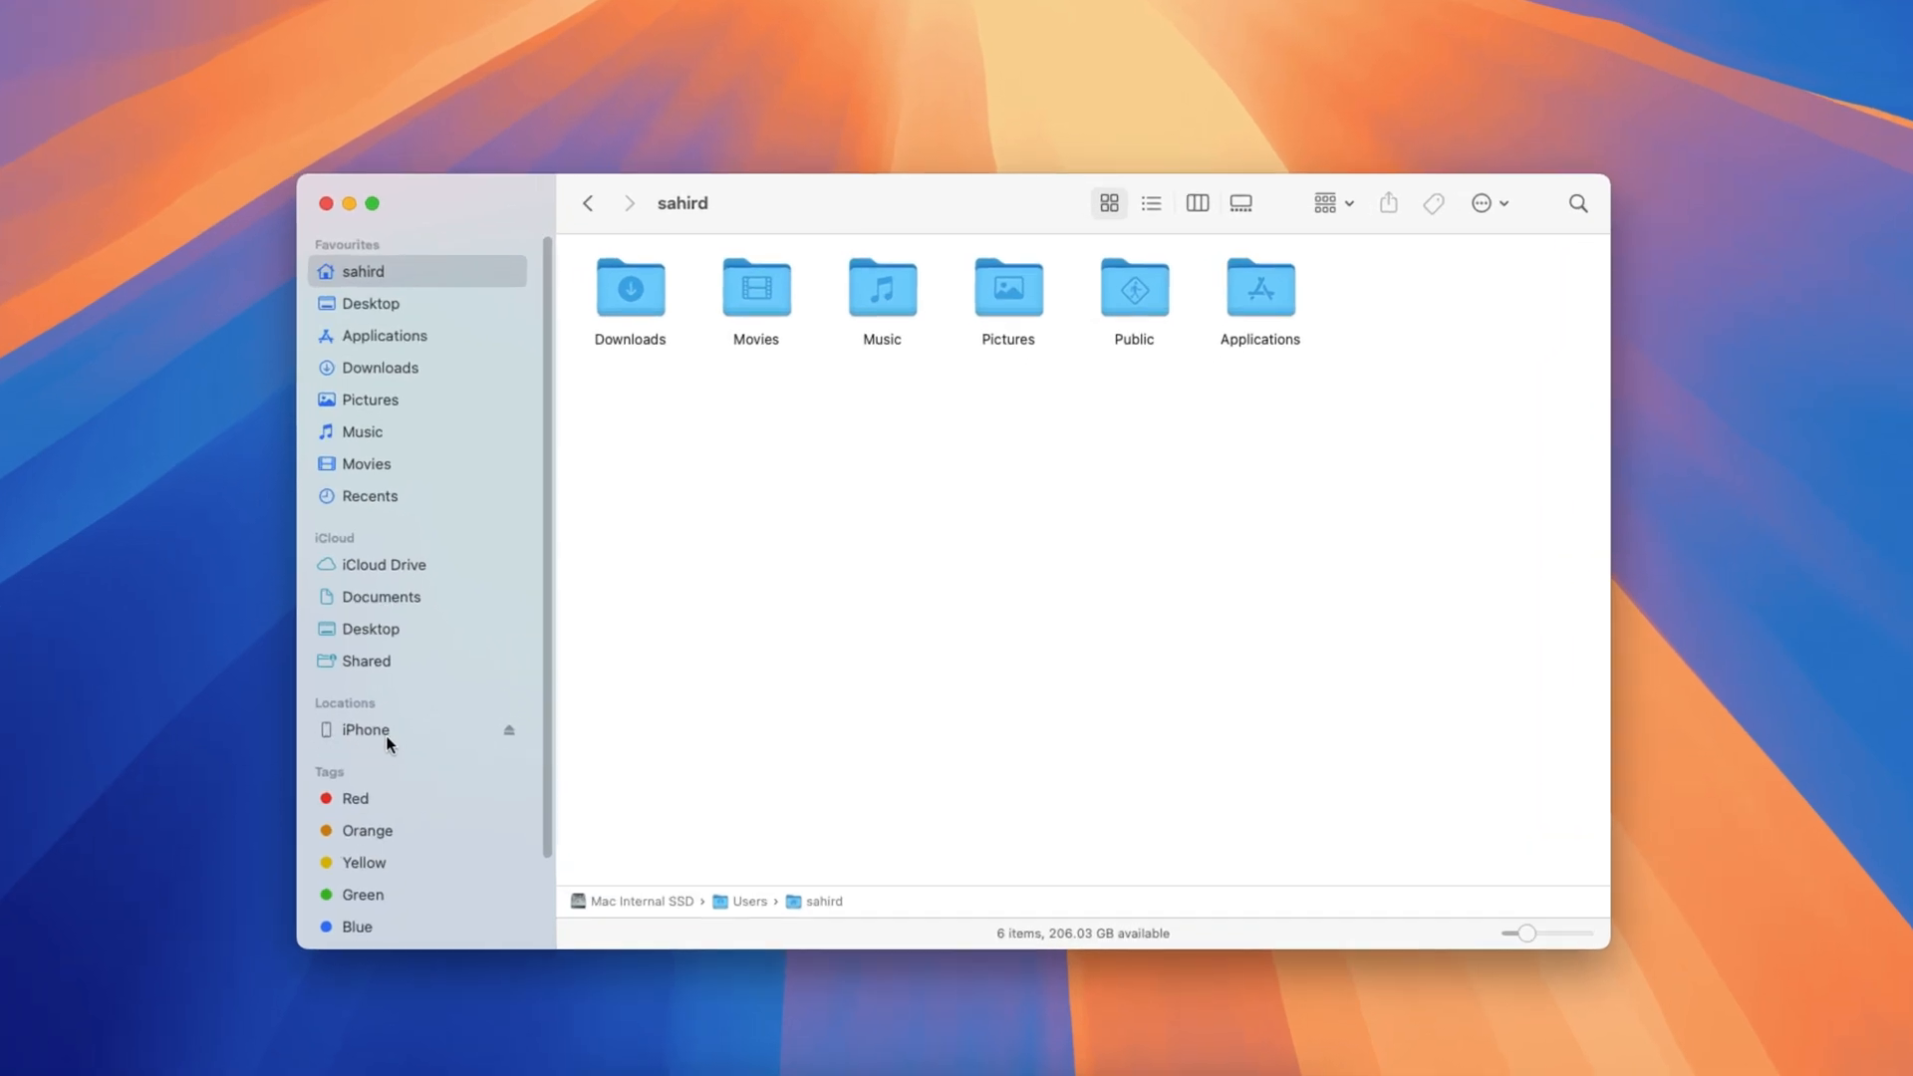
Step: Select the iPhone under Locations and trust it to show its management page
click(365, 730)
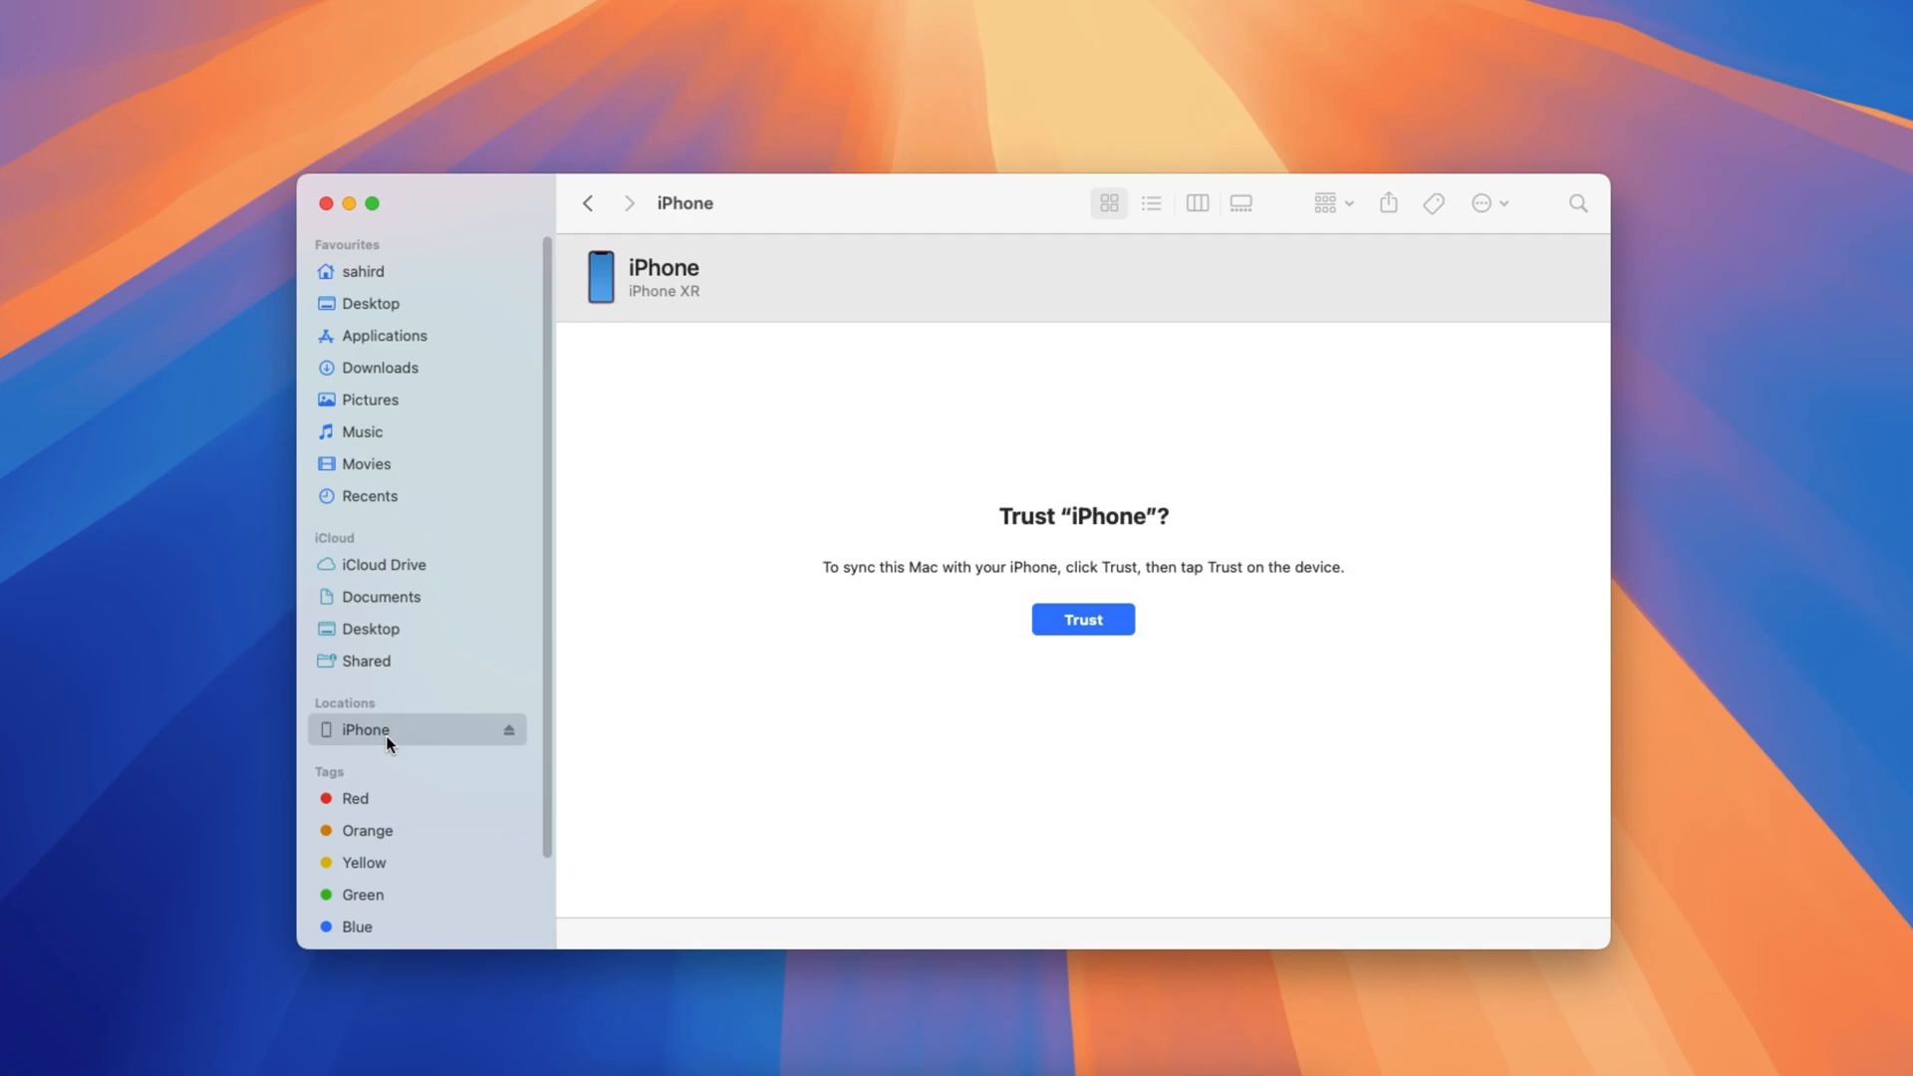
mouse_move(1108, 589)
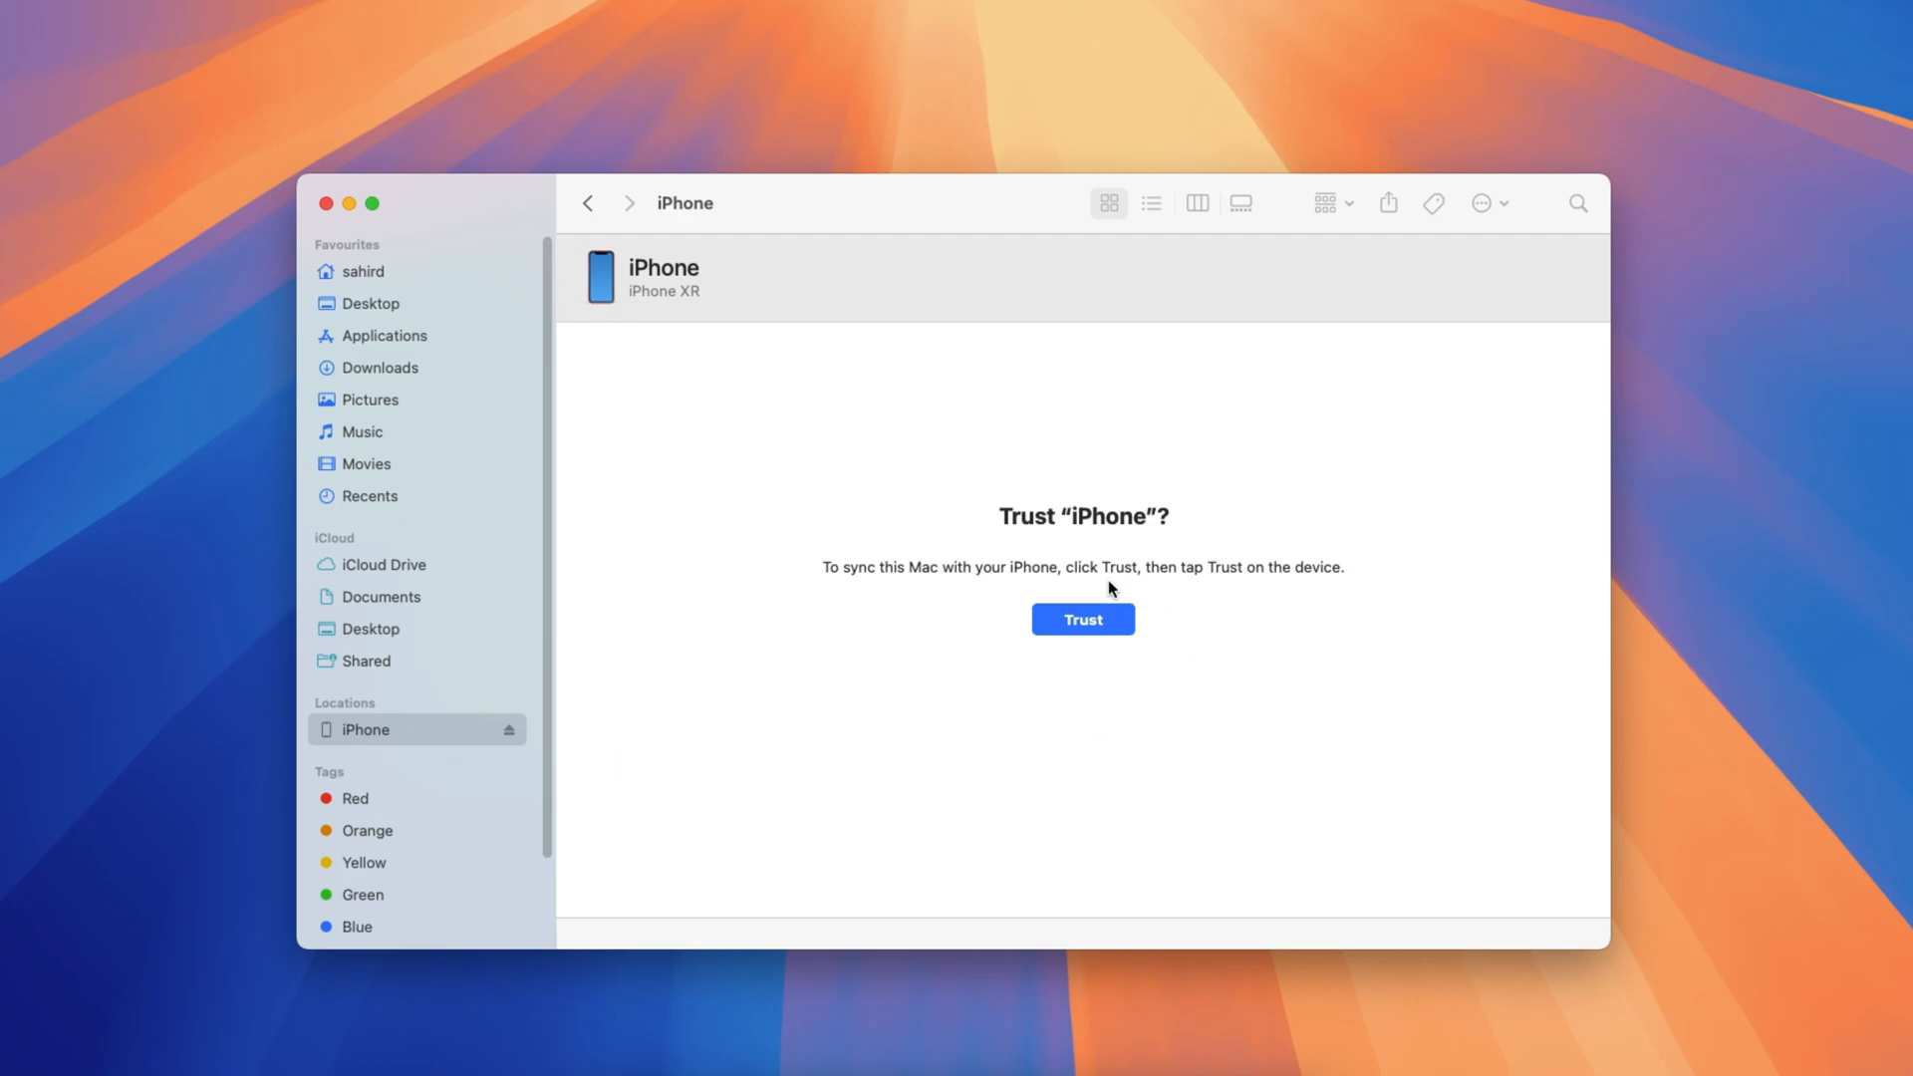
mouse_move(1081, 673)
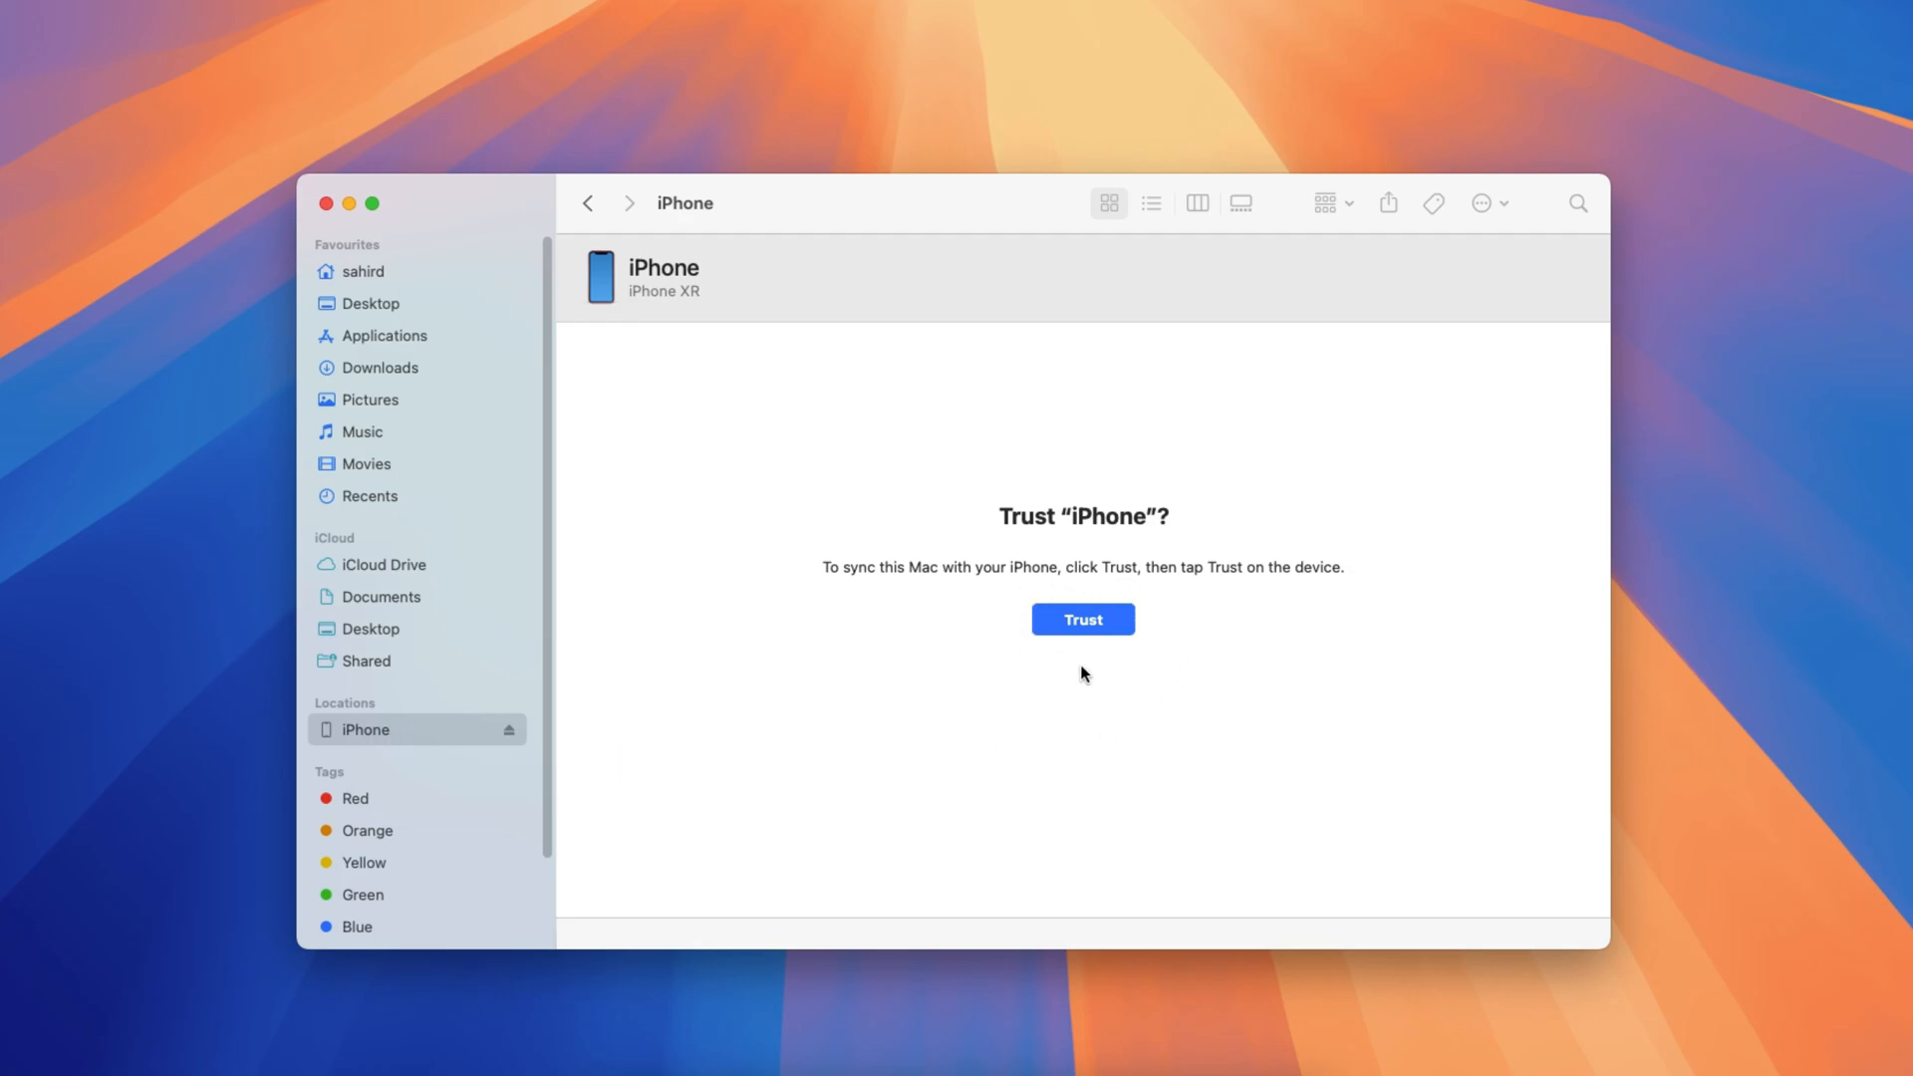
click(1081, 618)
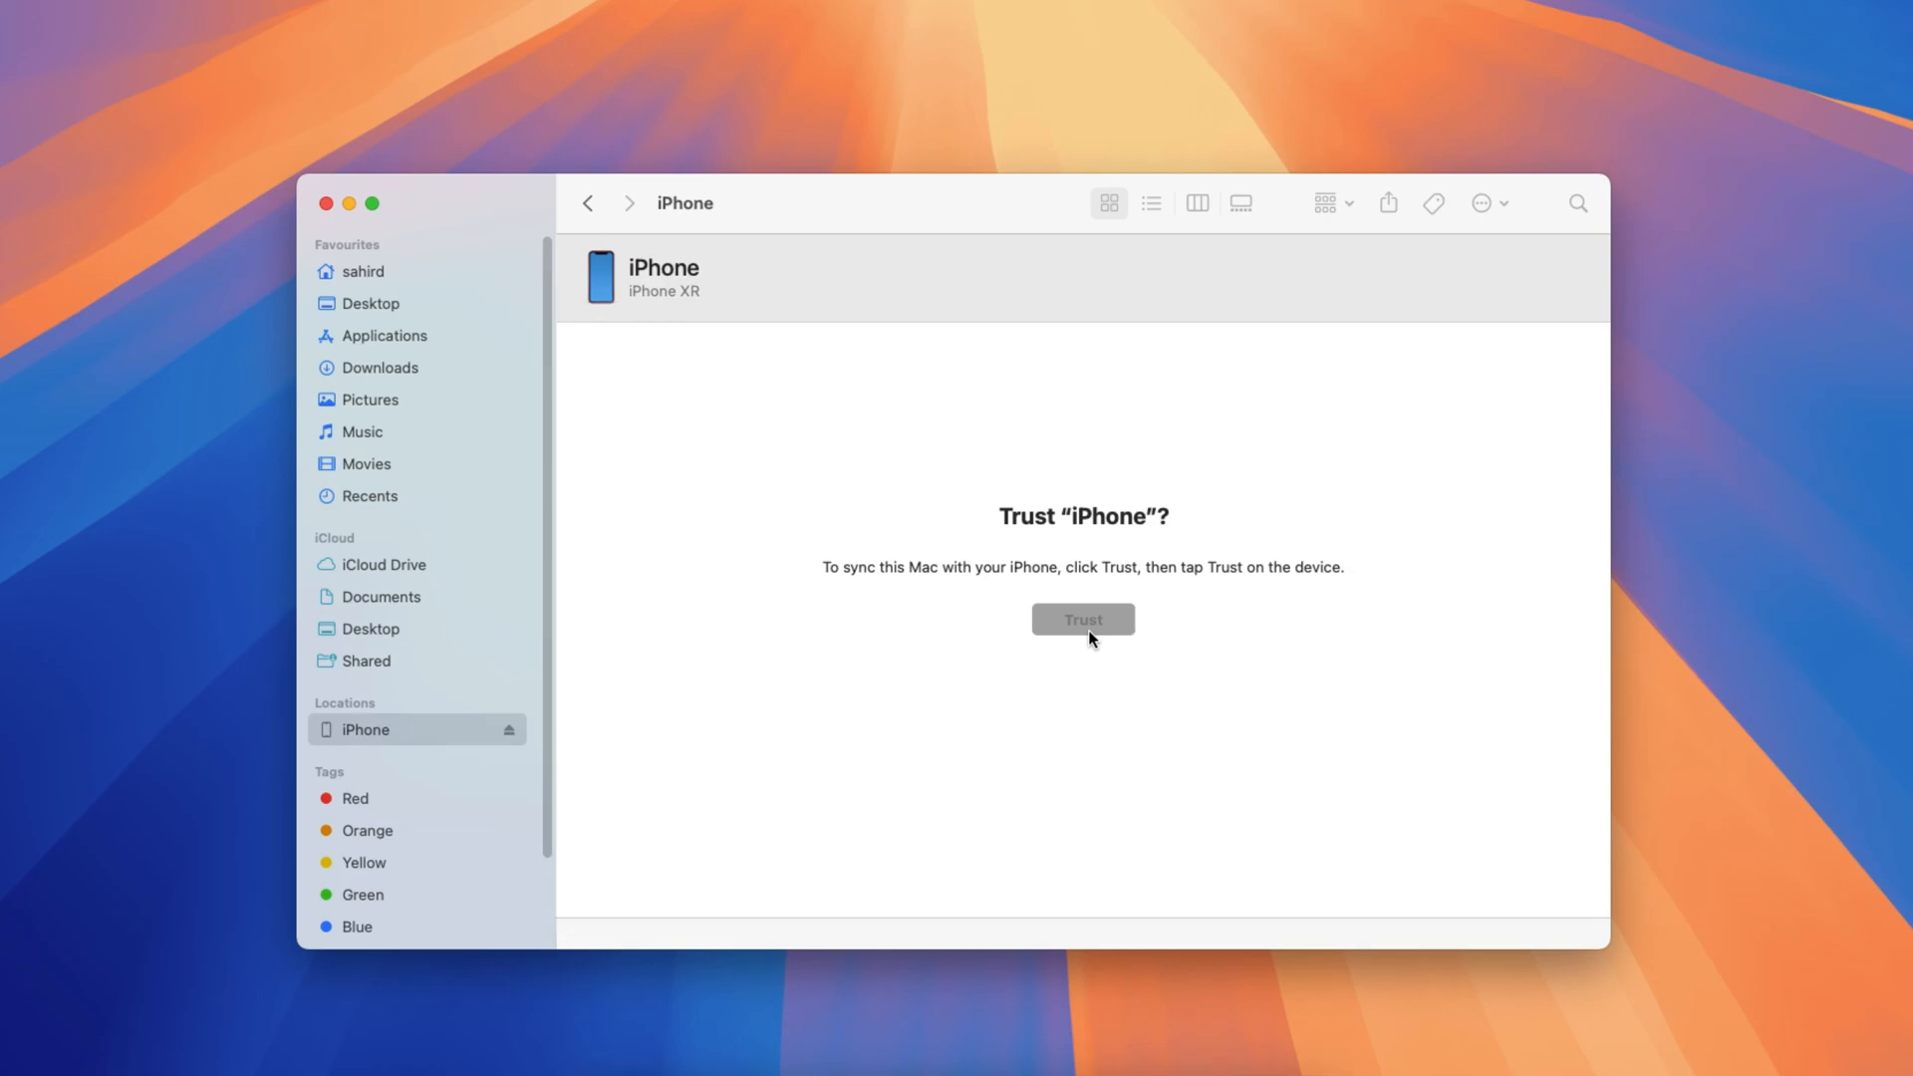
click(1081, 618)
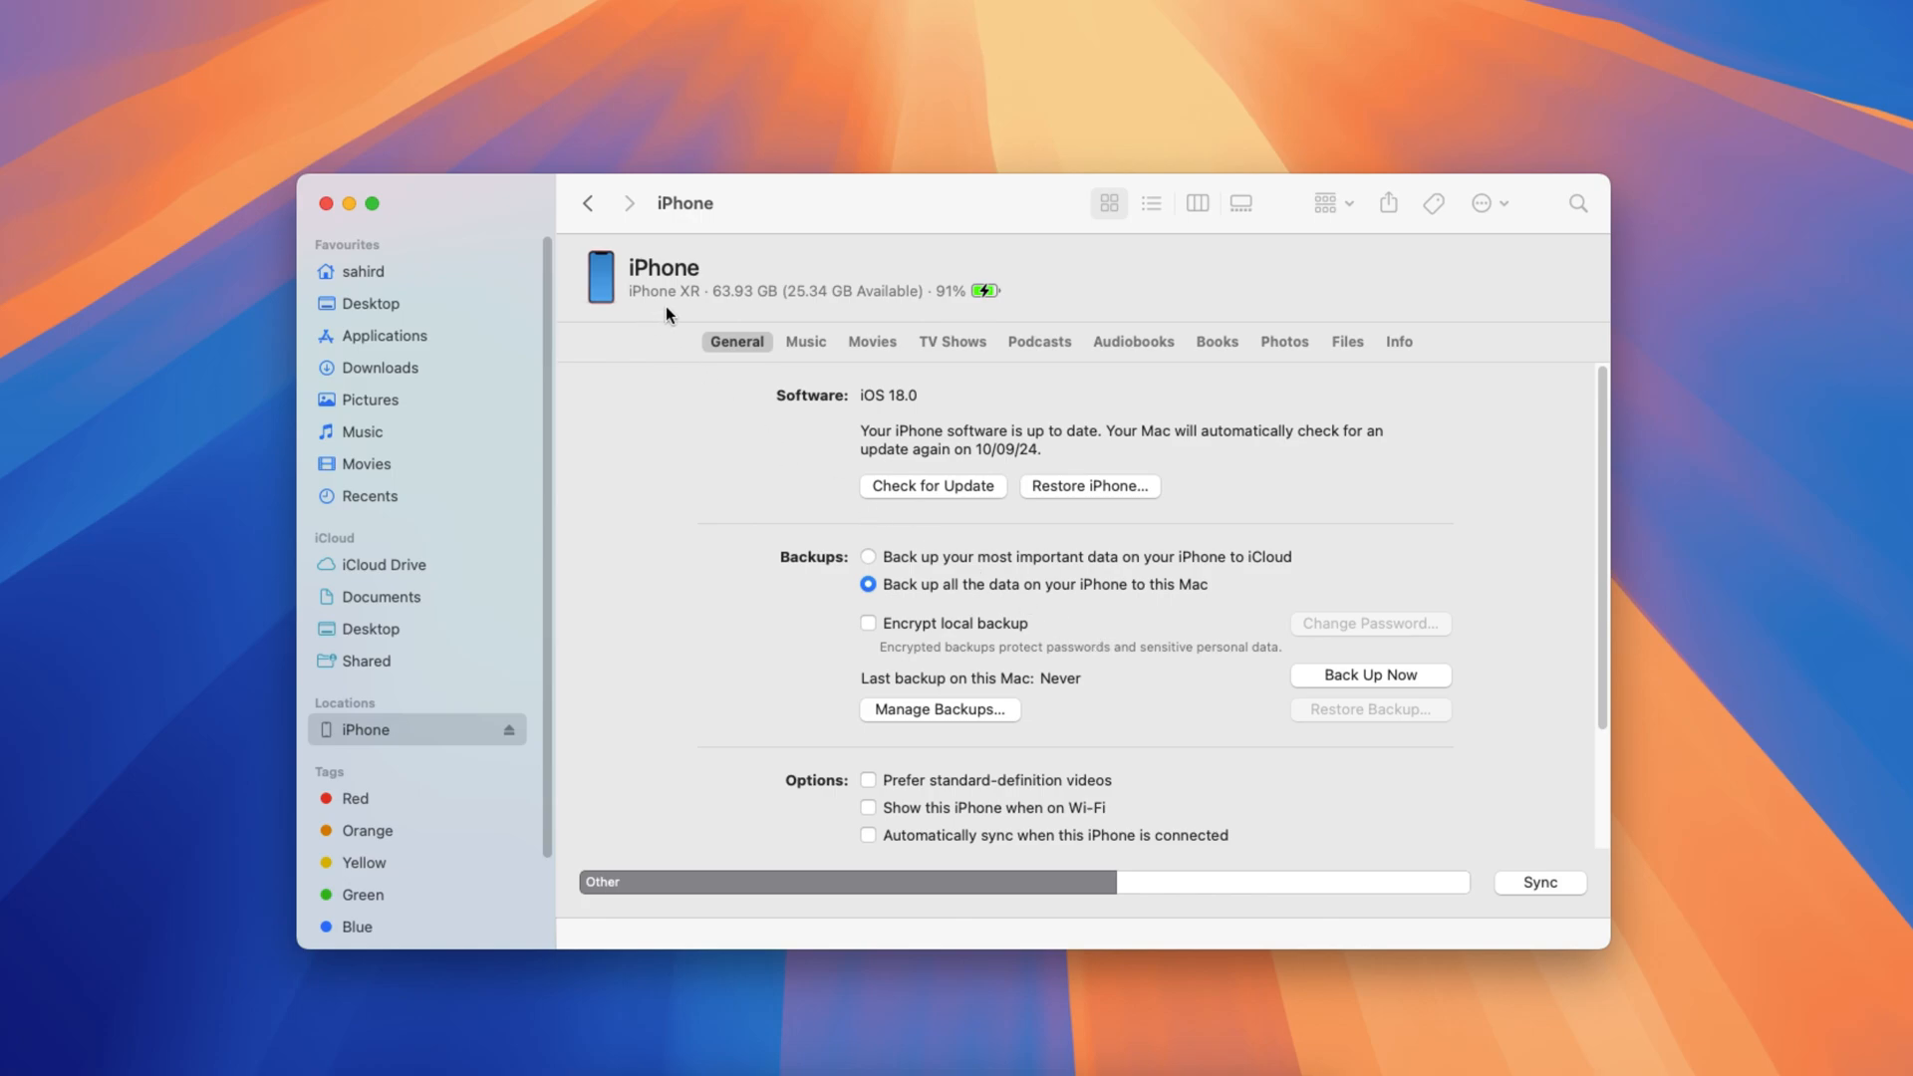
mouse_move(946, 308)
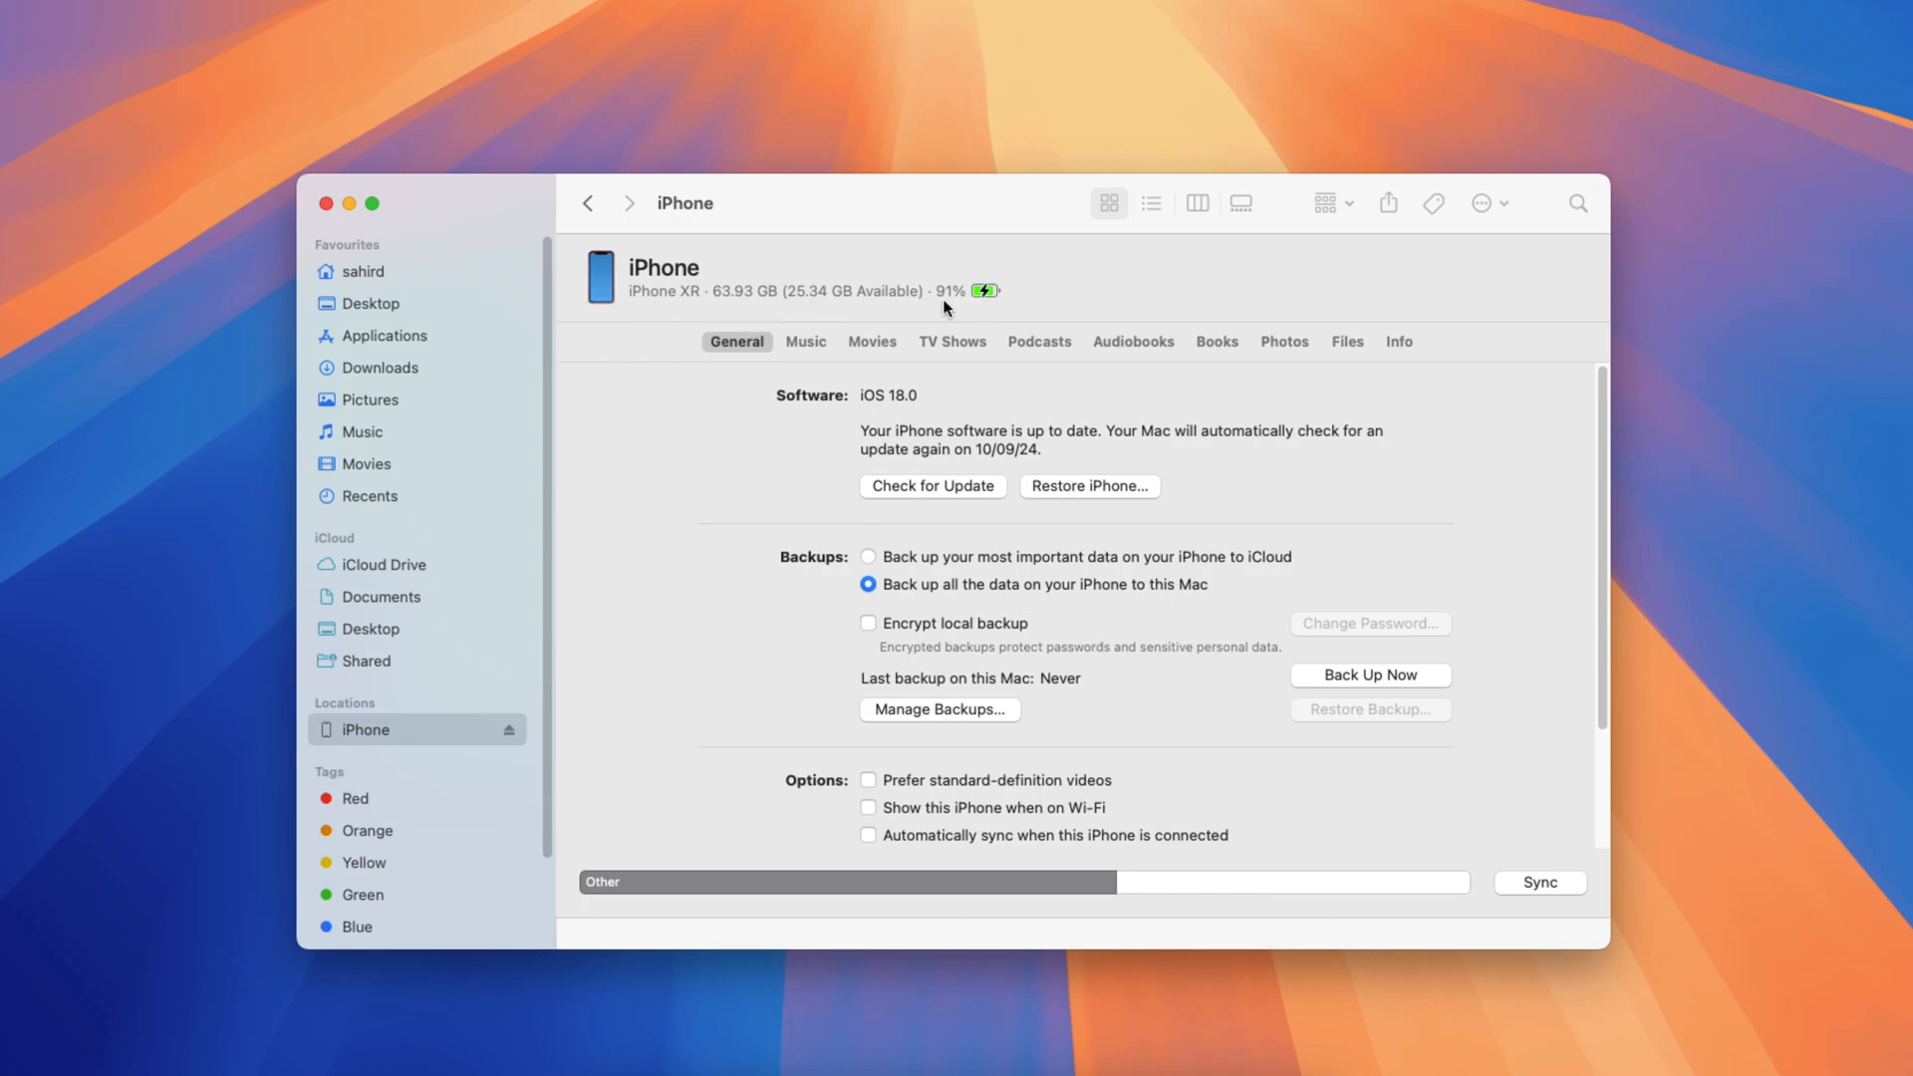
mouse_move(1147, 610)
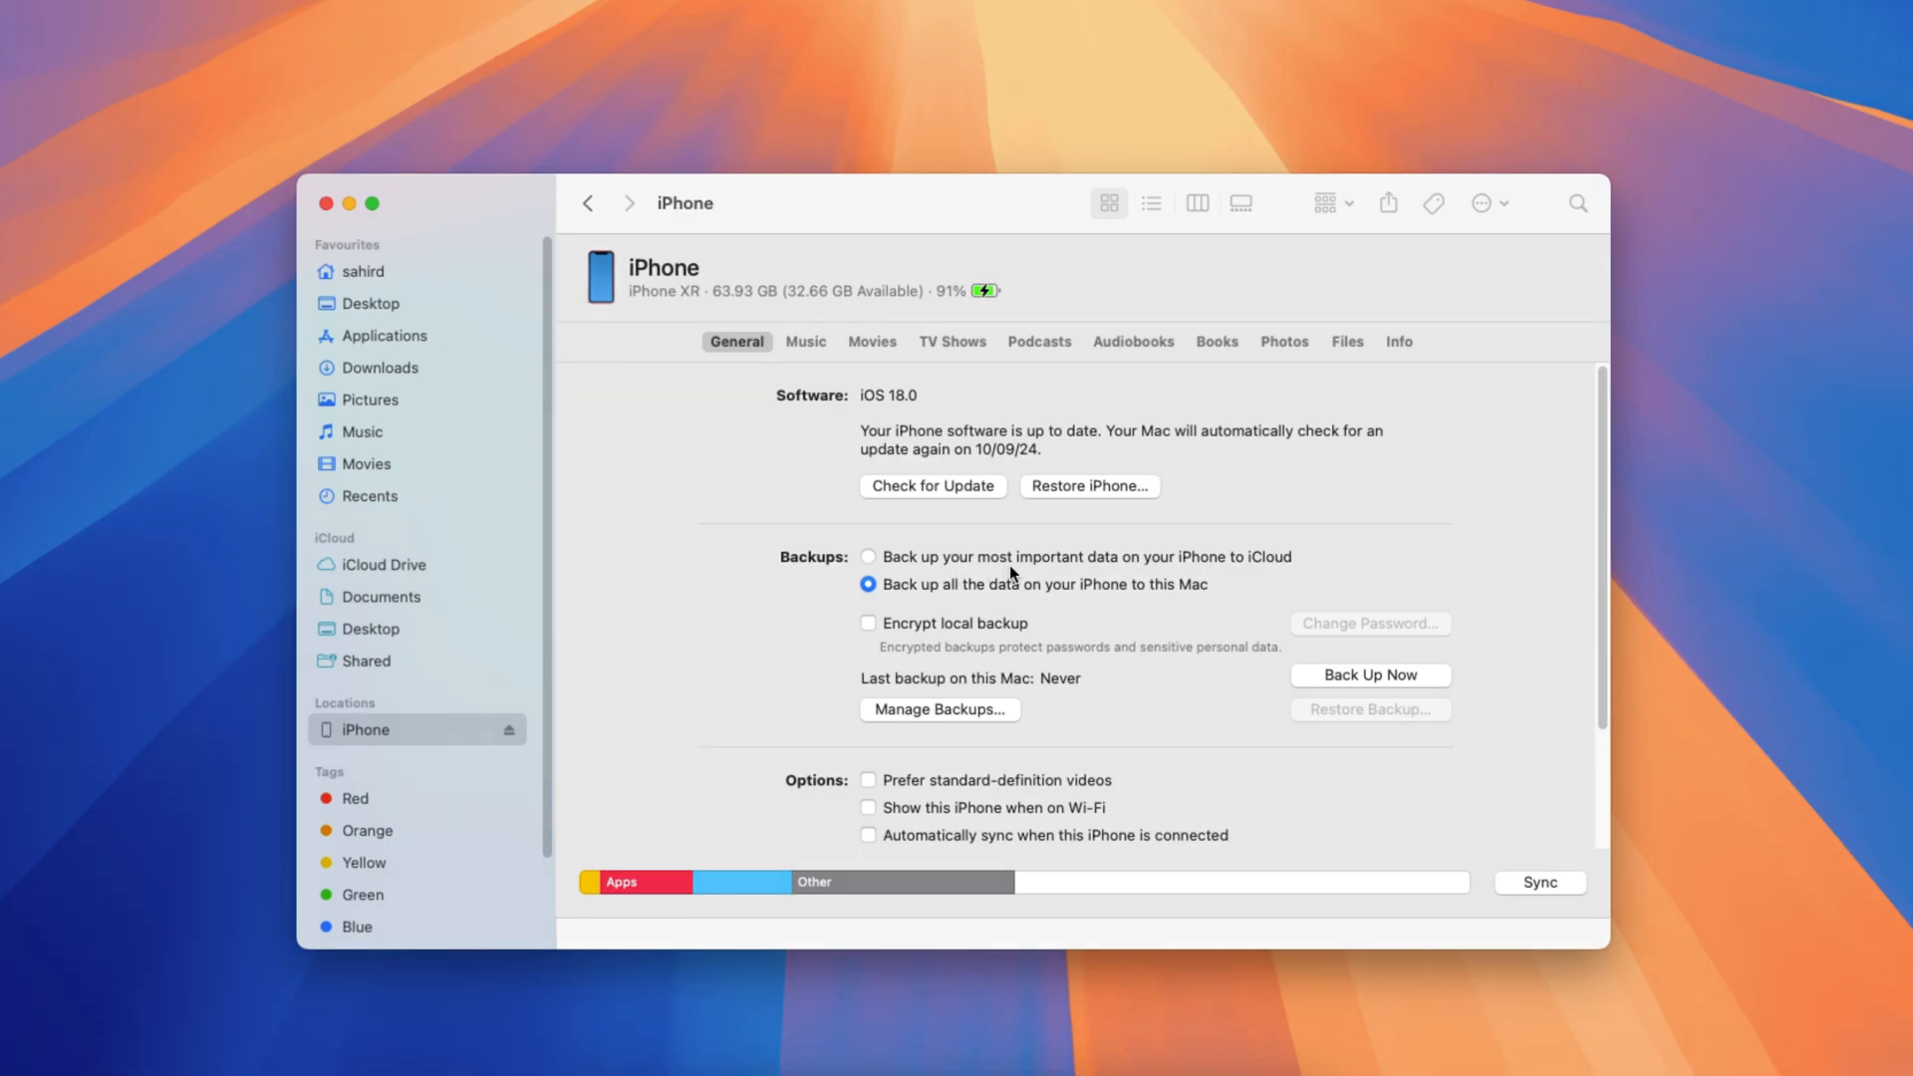
mouse_move(1265, 569)
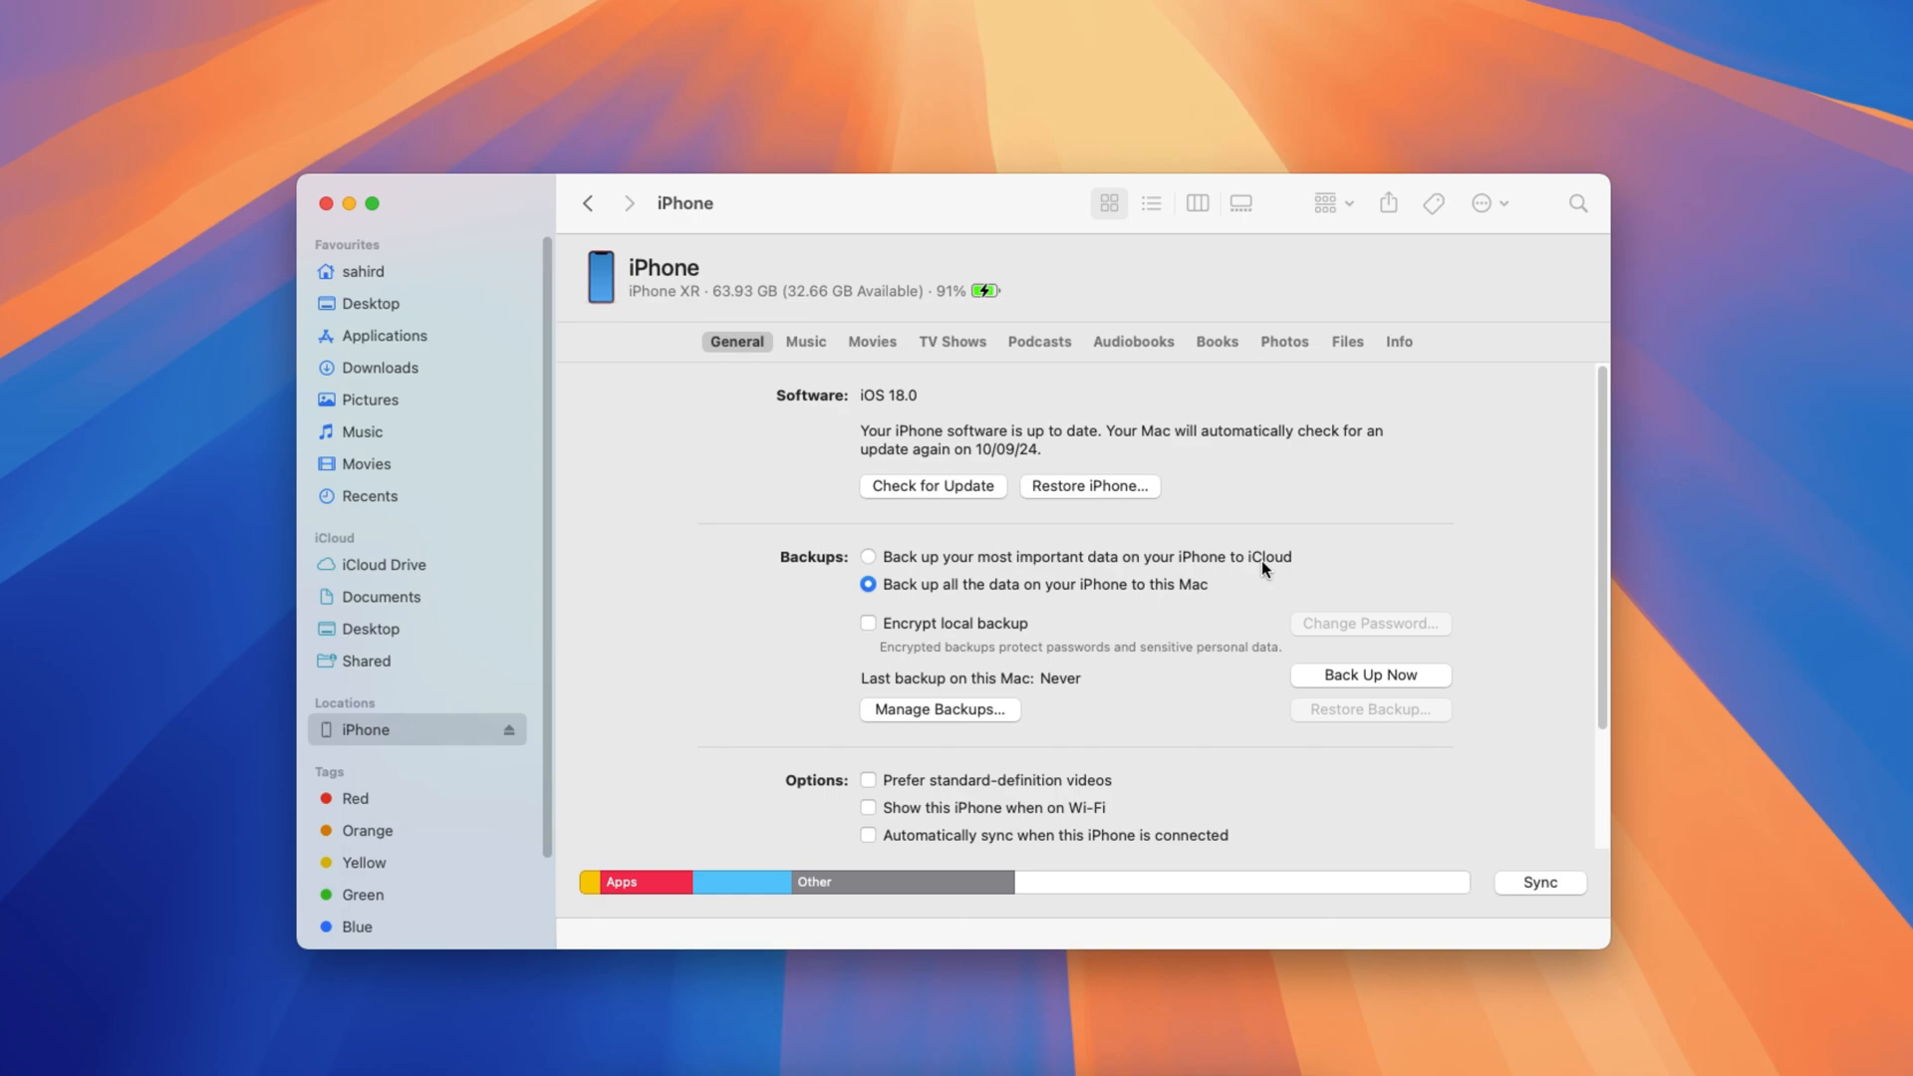
mouse_move(921, 596)
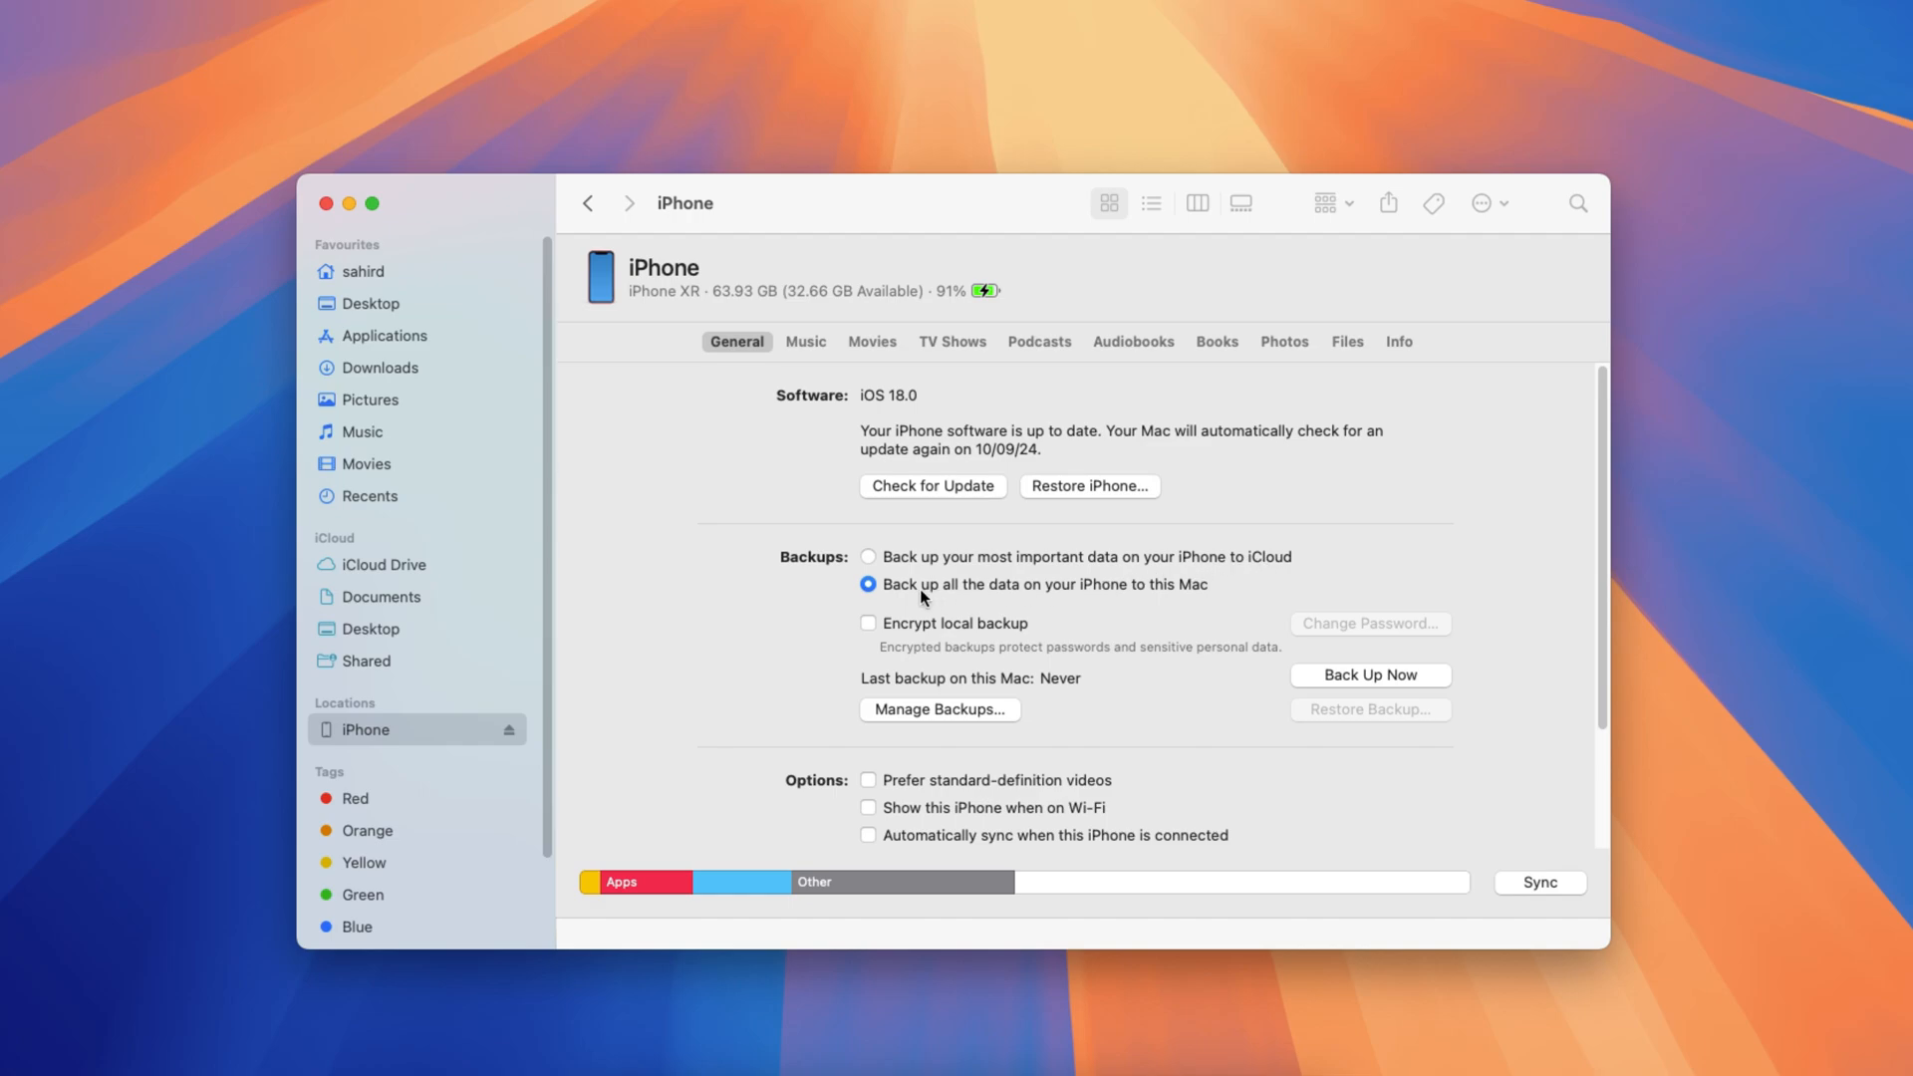
mouse_move(1127, 601)
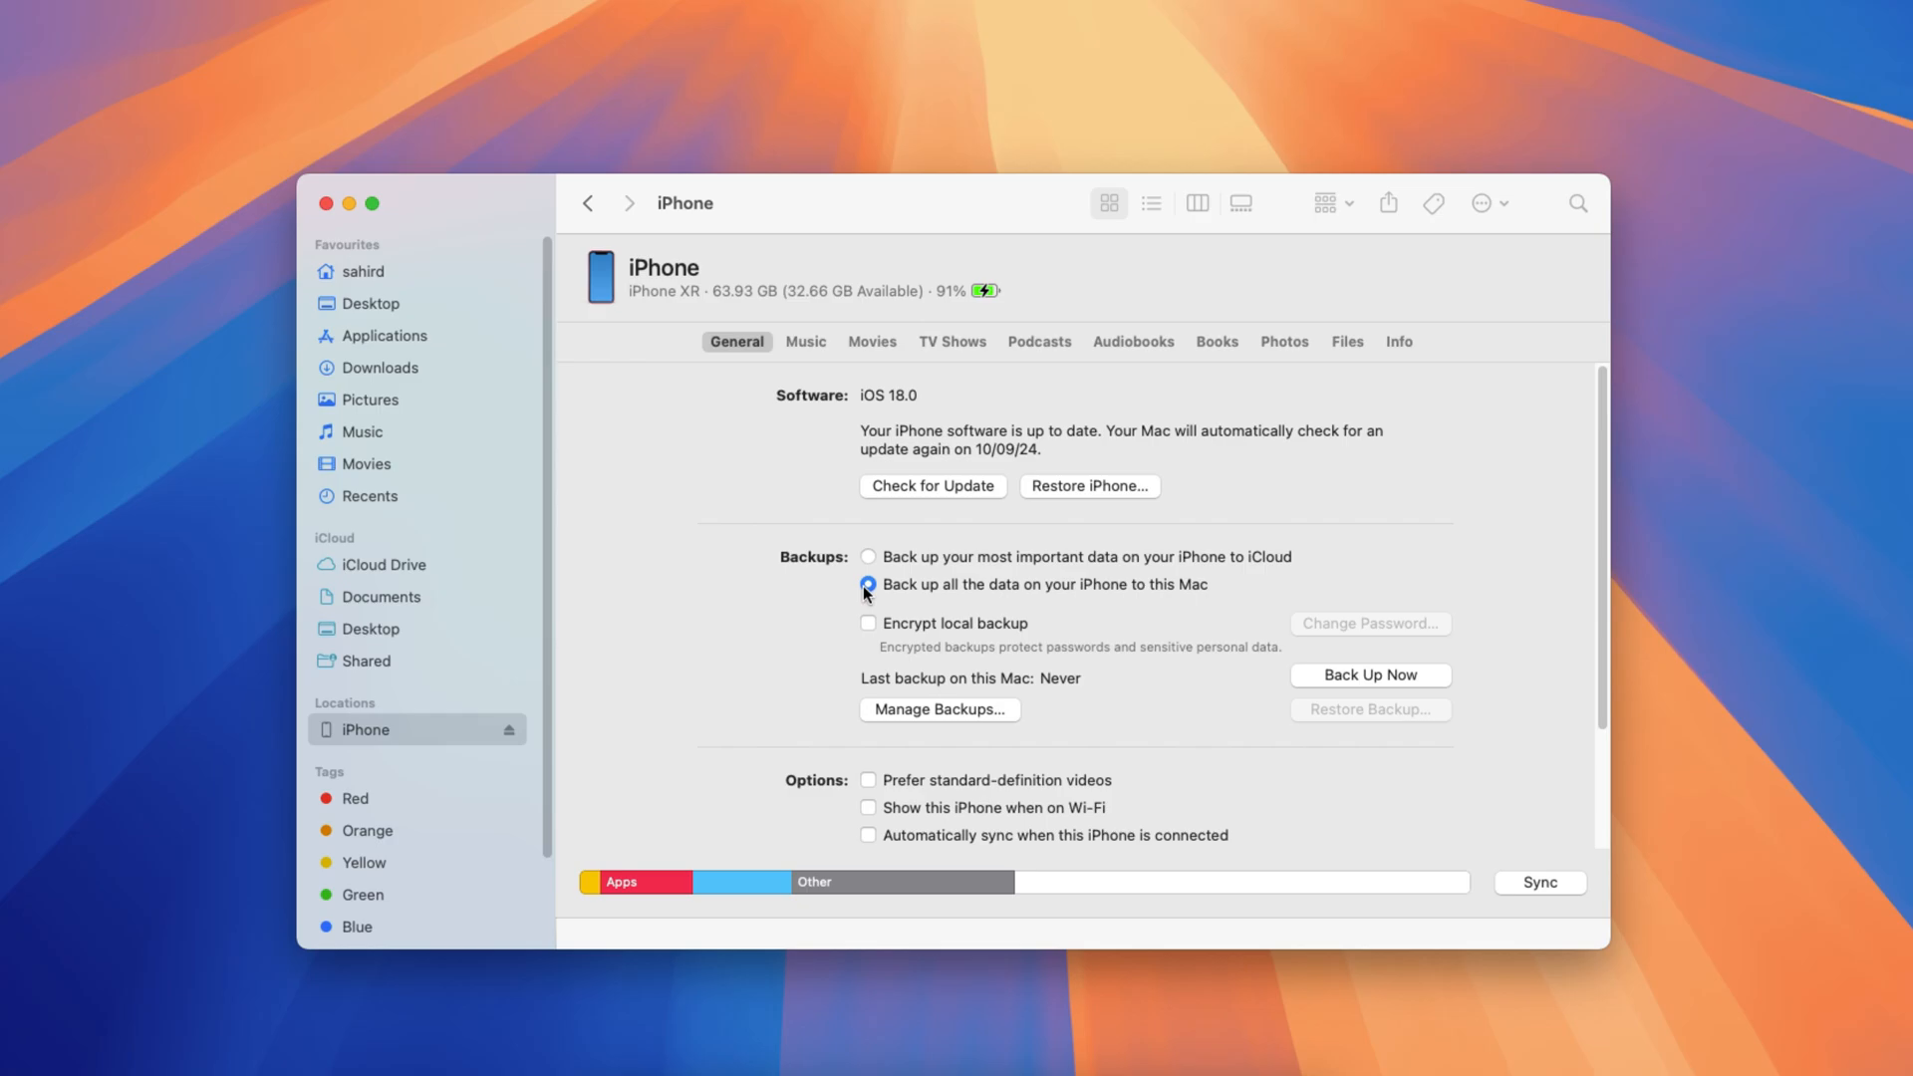
mouse_move(879, 622)
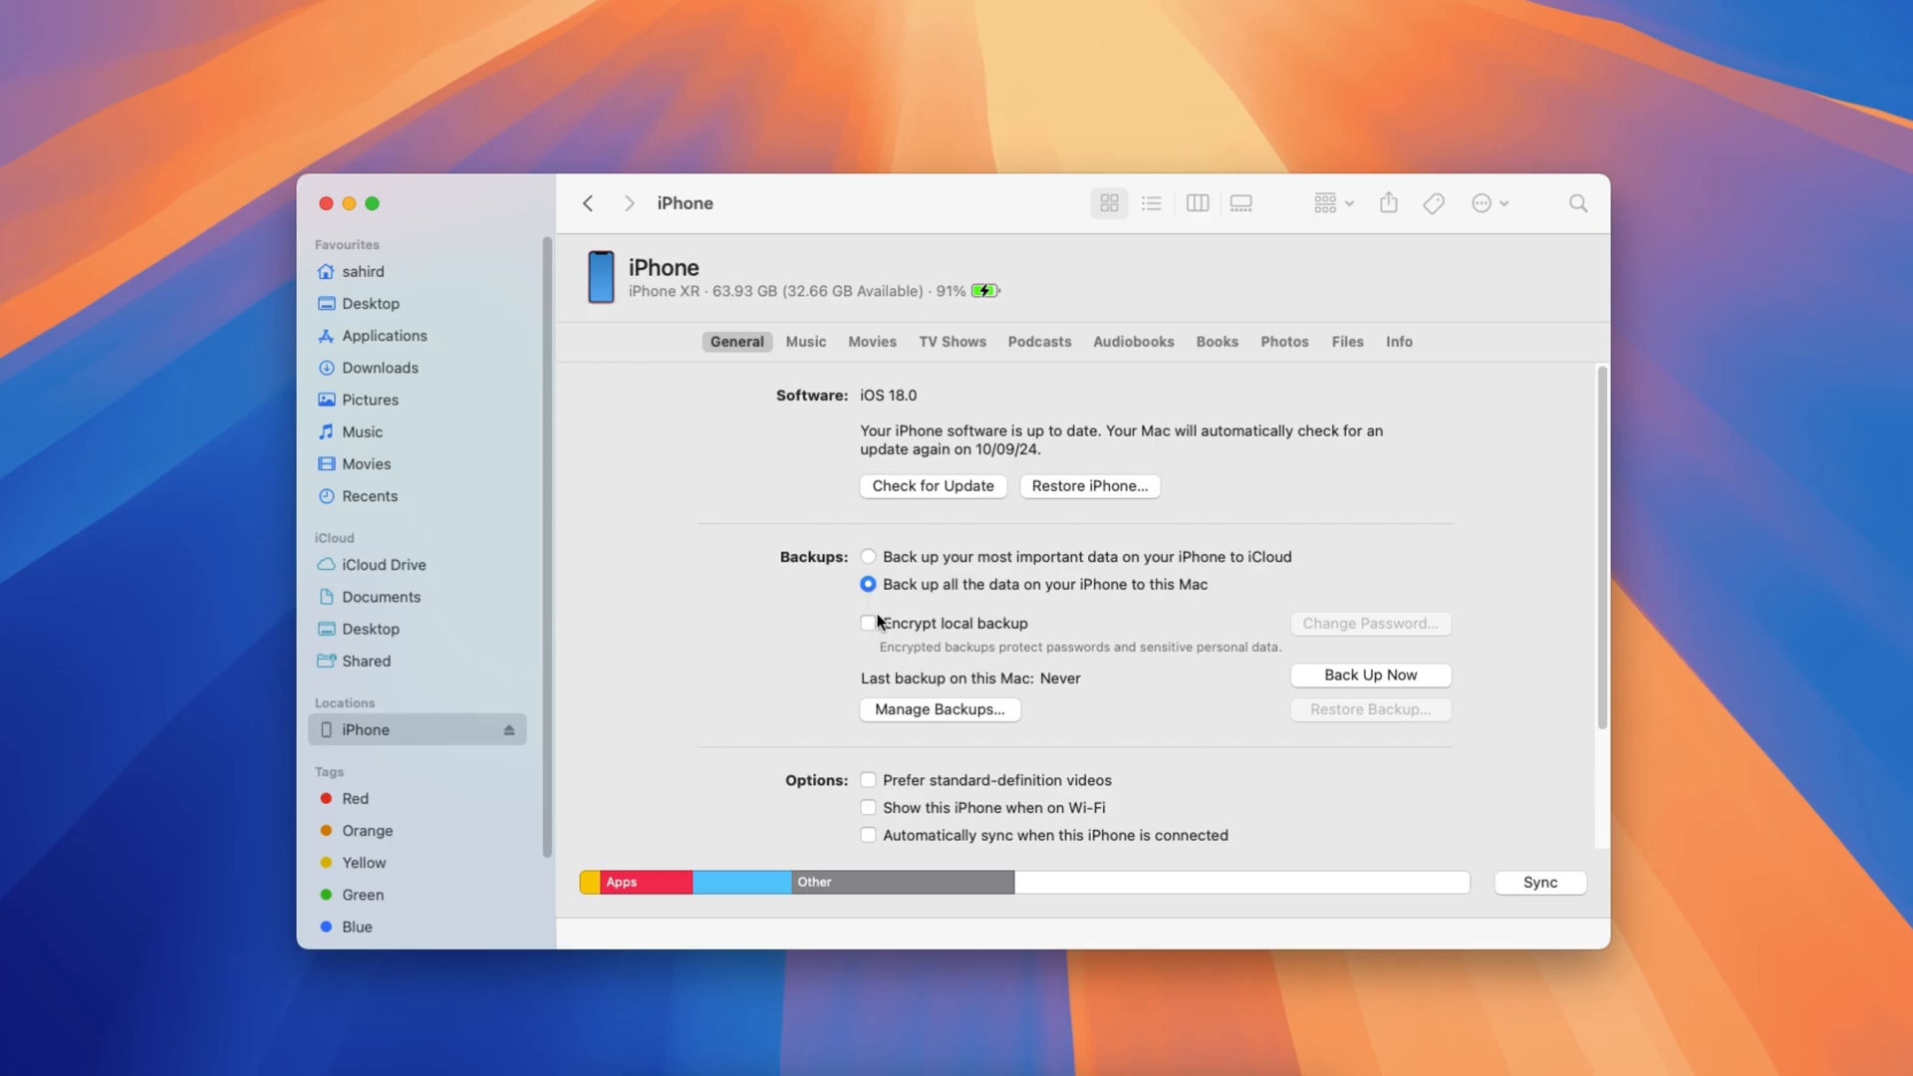
mouse_move(897, 635)
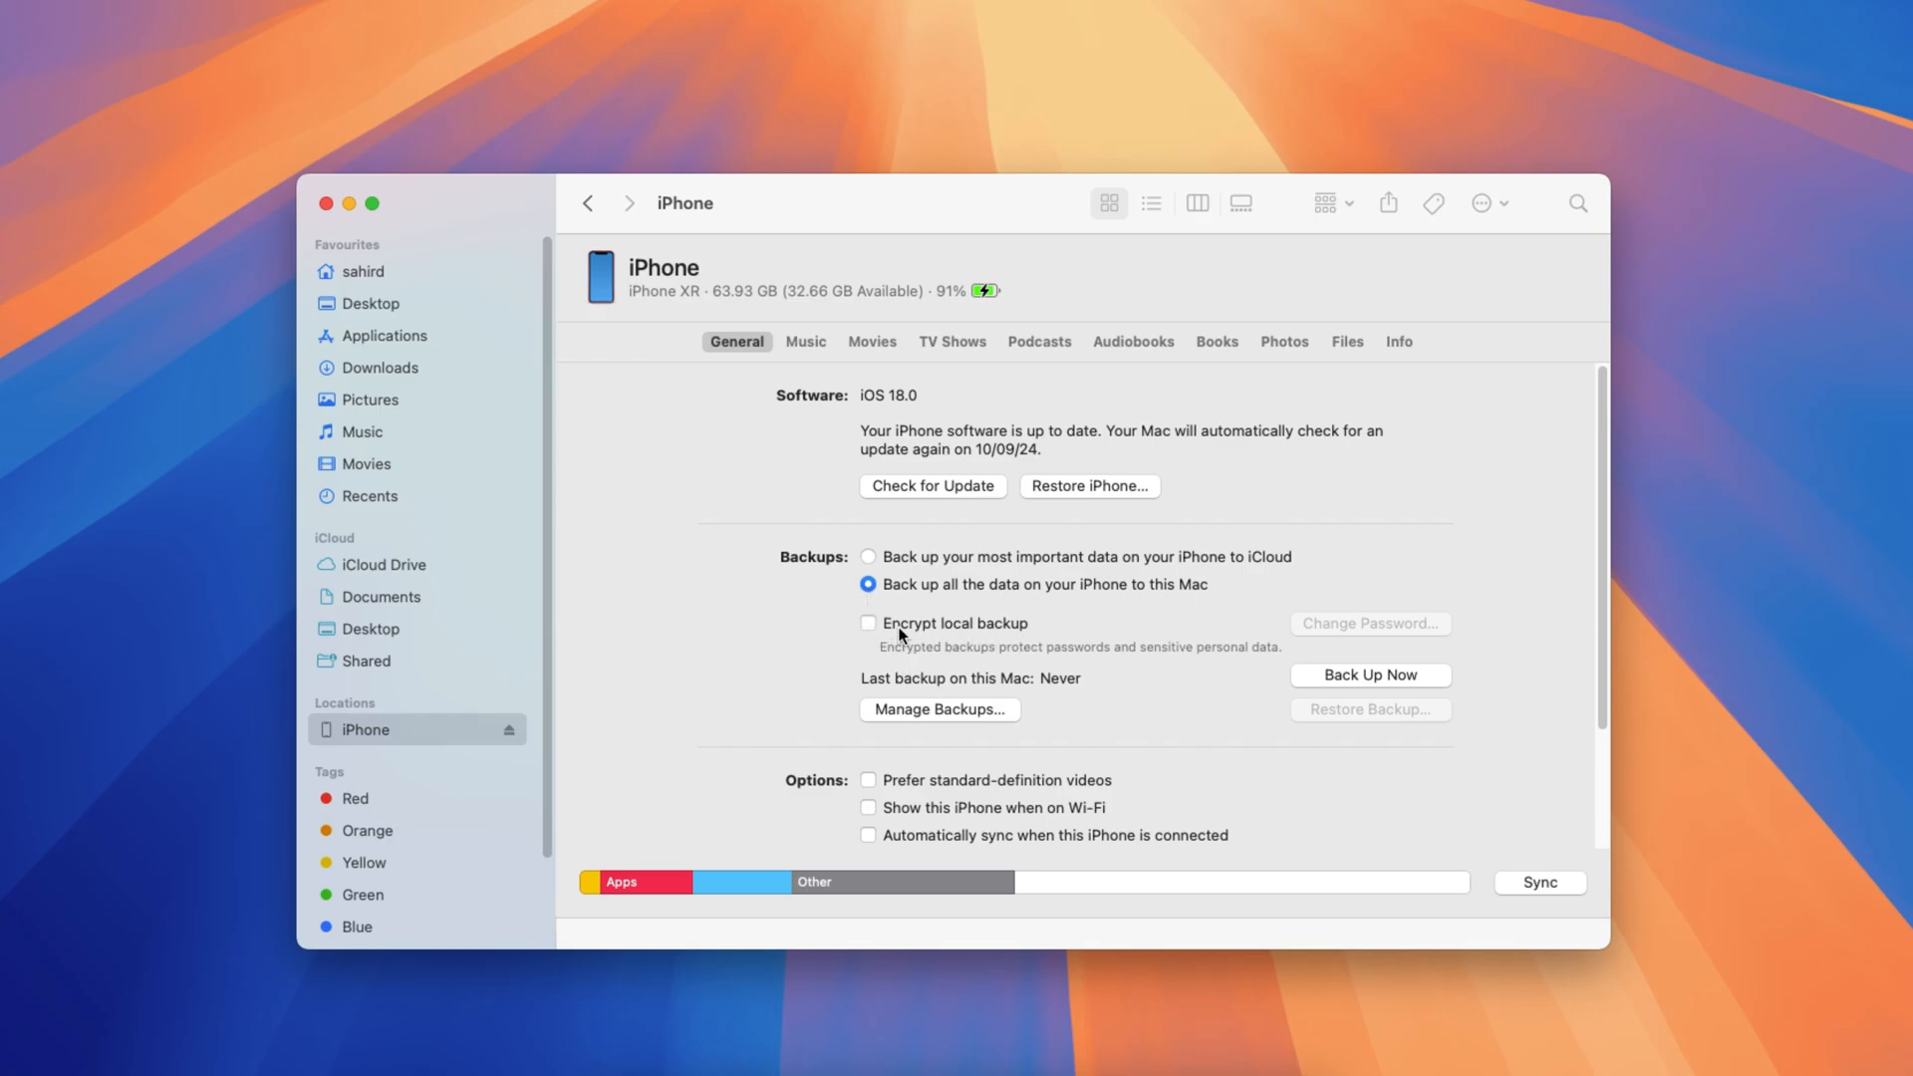
click(868, 624)
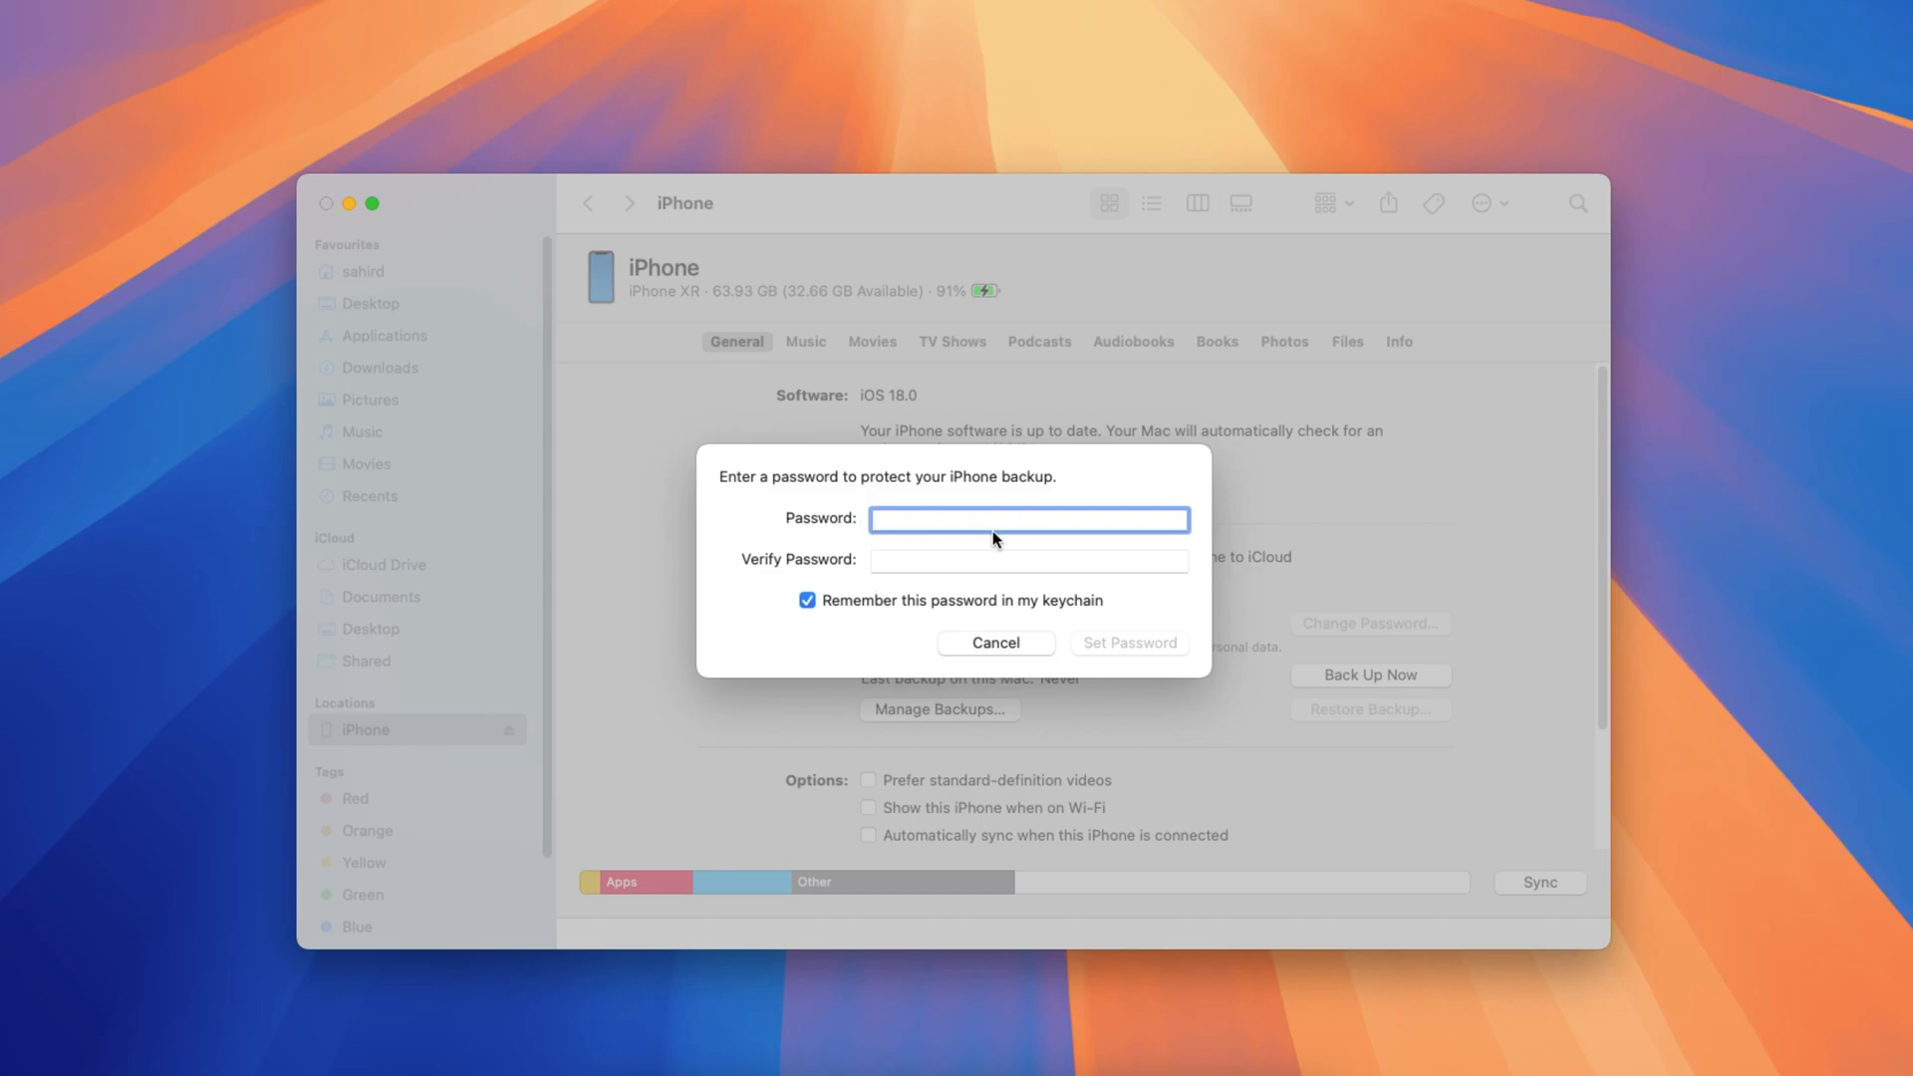
mouse_move(990, 580)
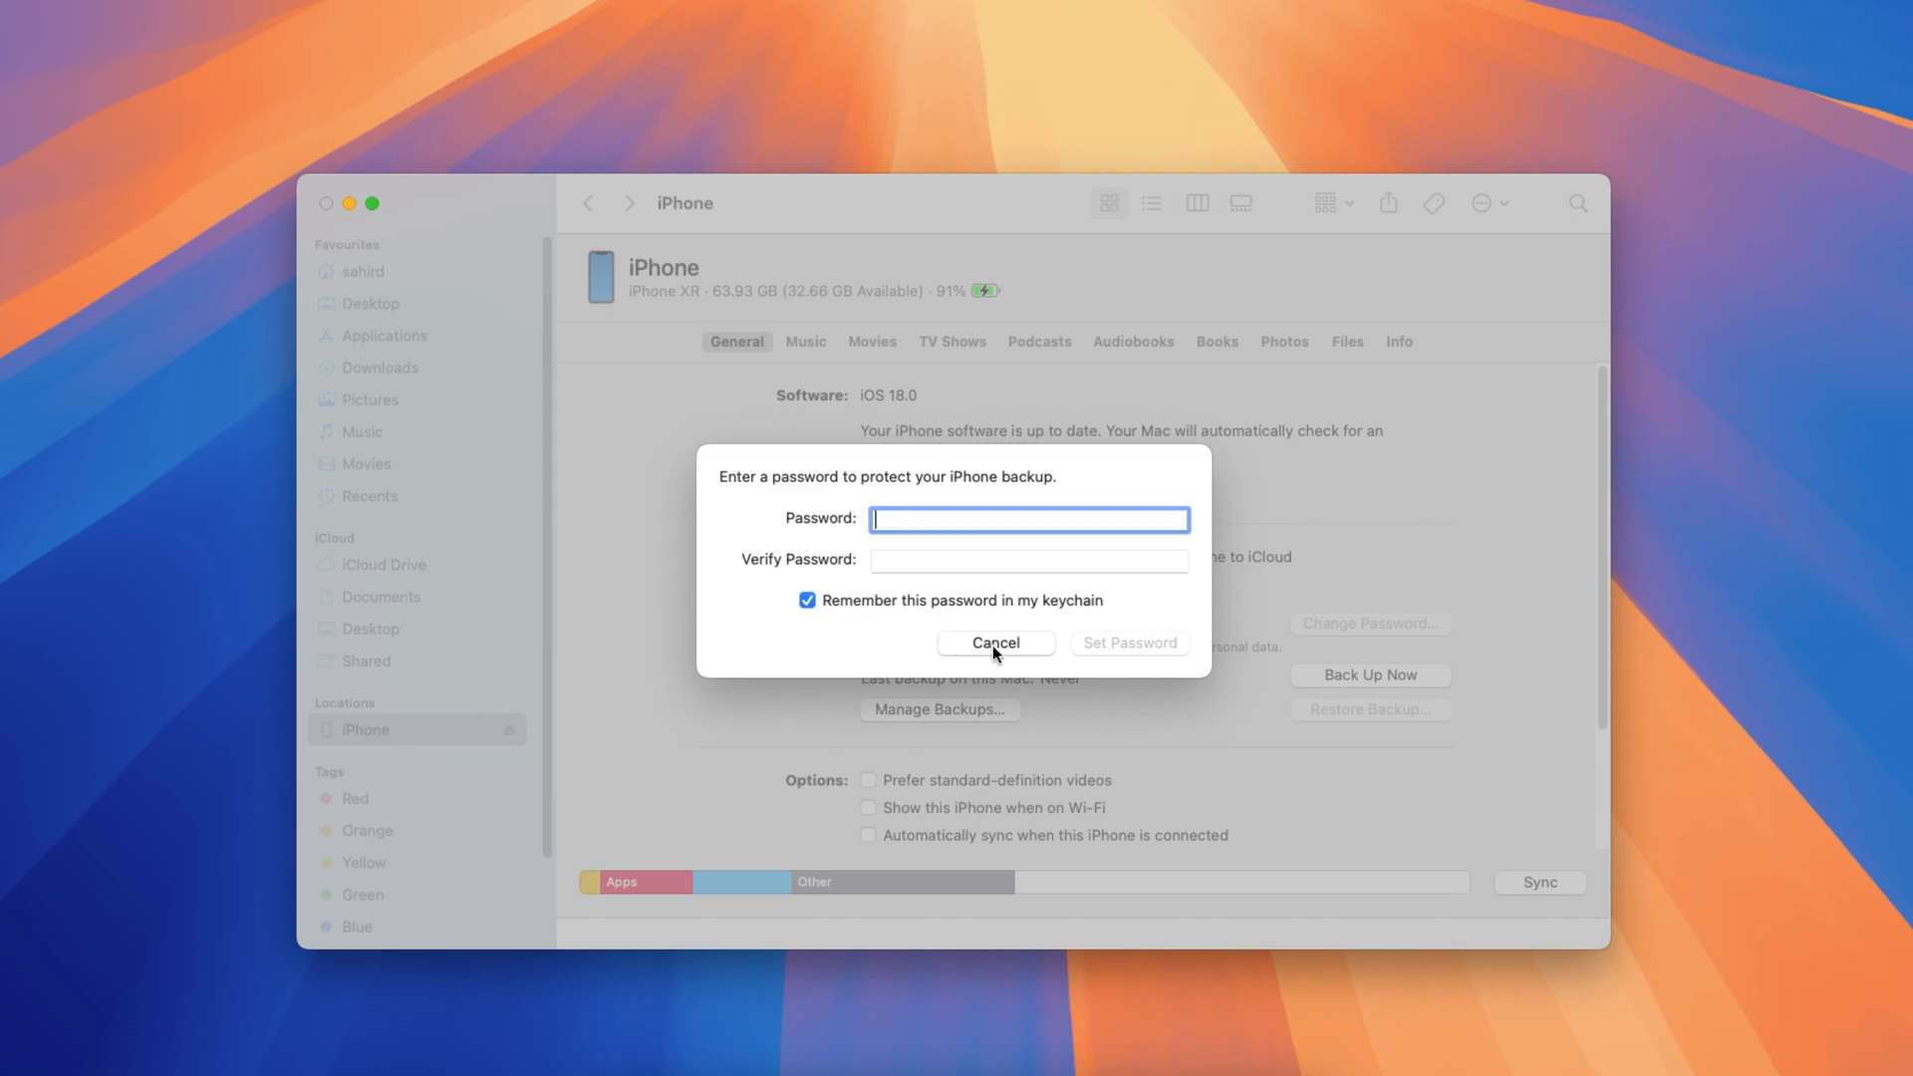
click(994, 642)
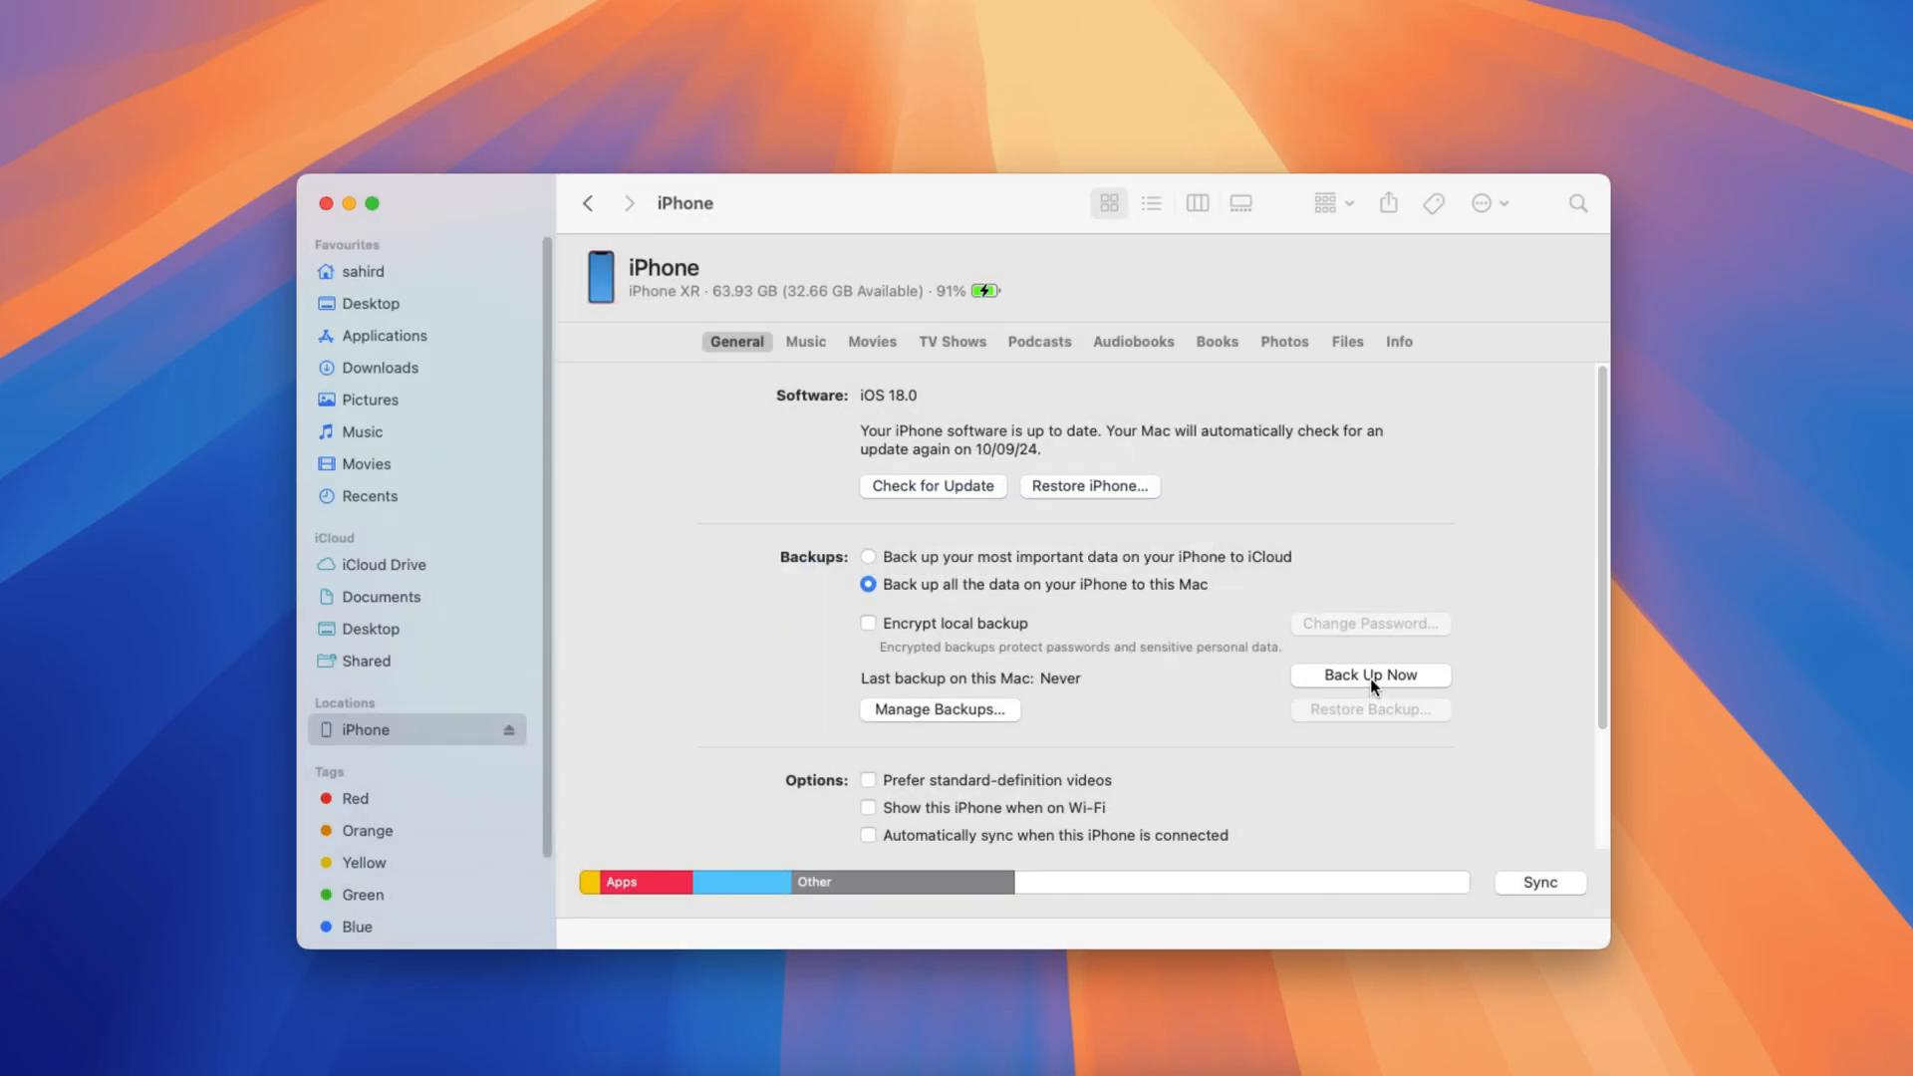
Step: Start a Back Up Now of the iPhone to this Mac
click(1369, 675)
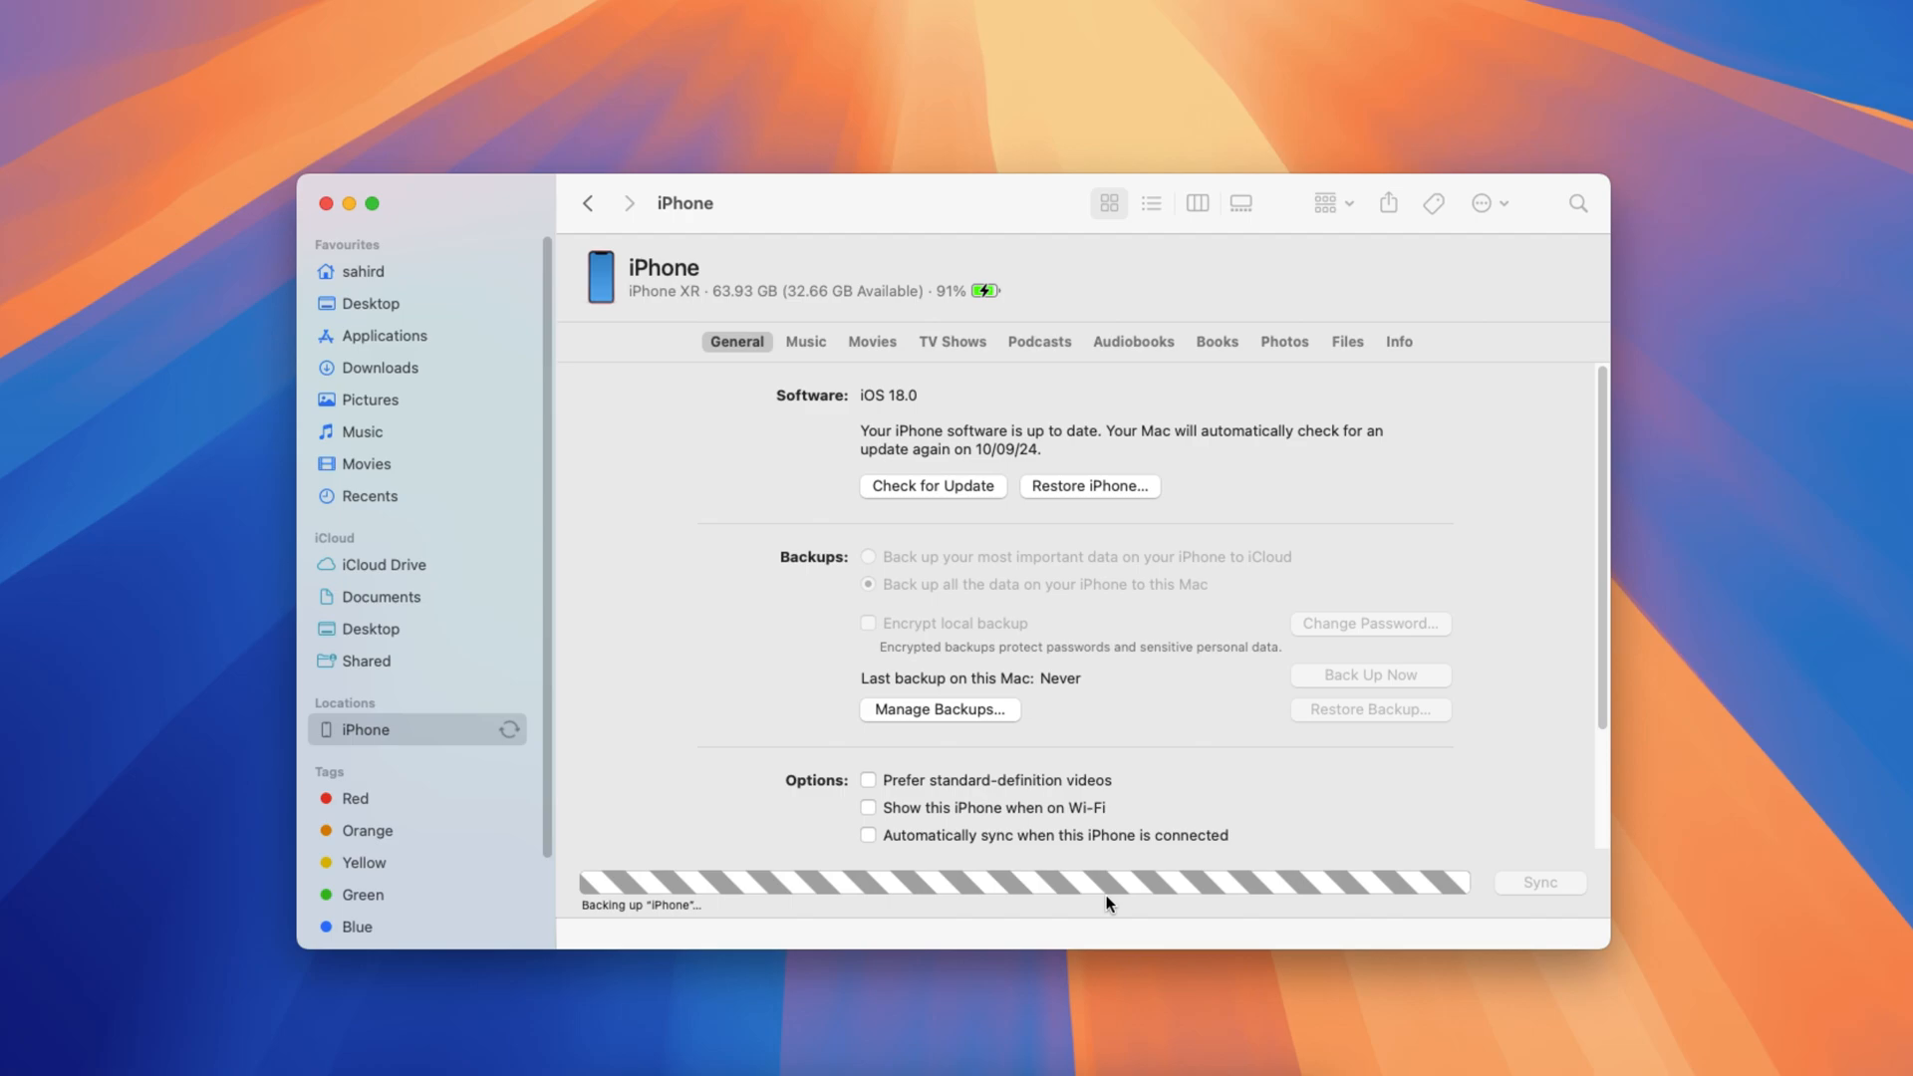
mouse_move(1136, 914)
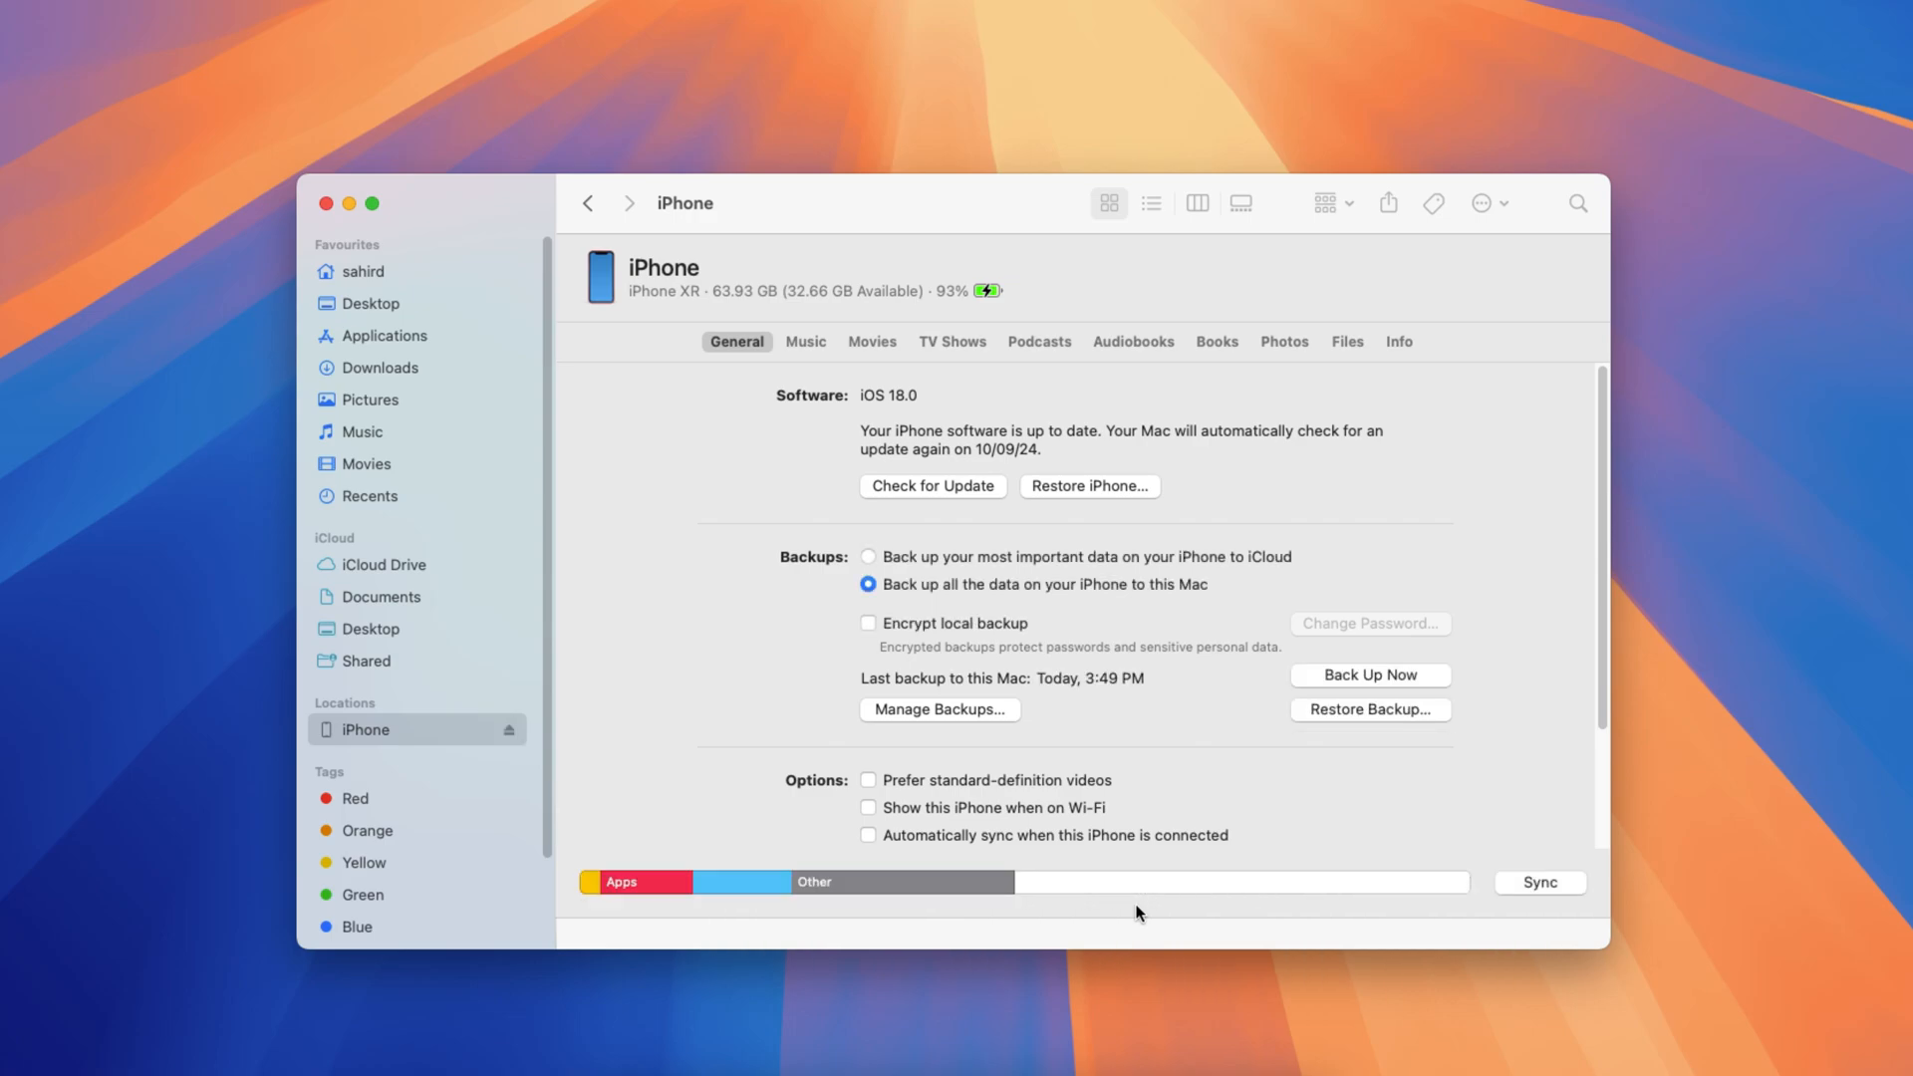
mouse_move(1124, 899)
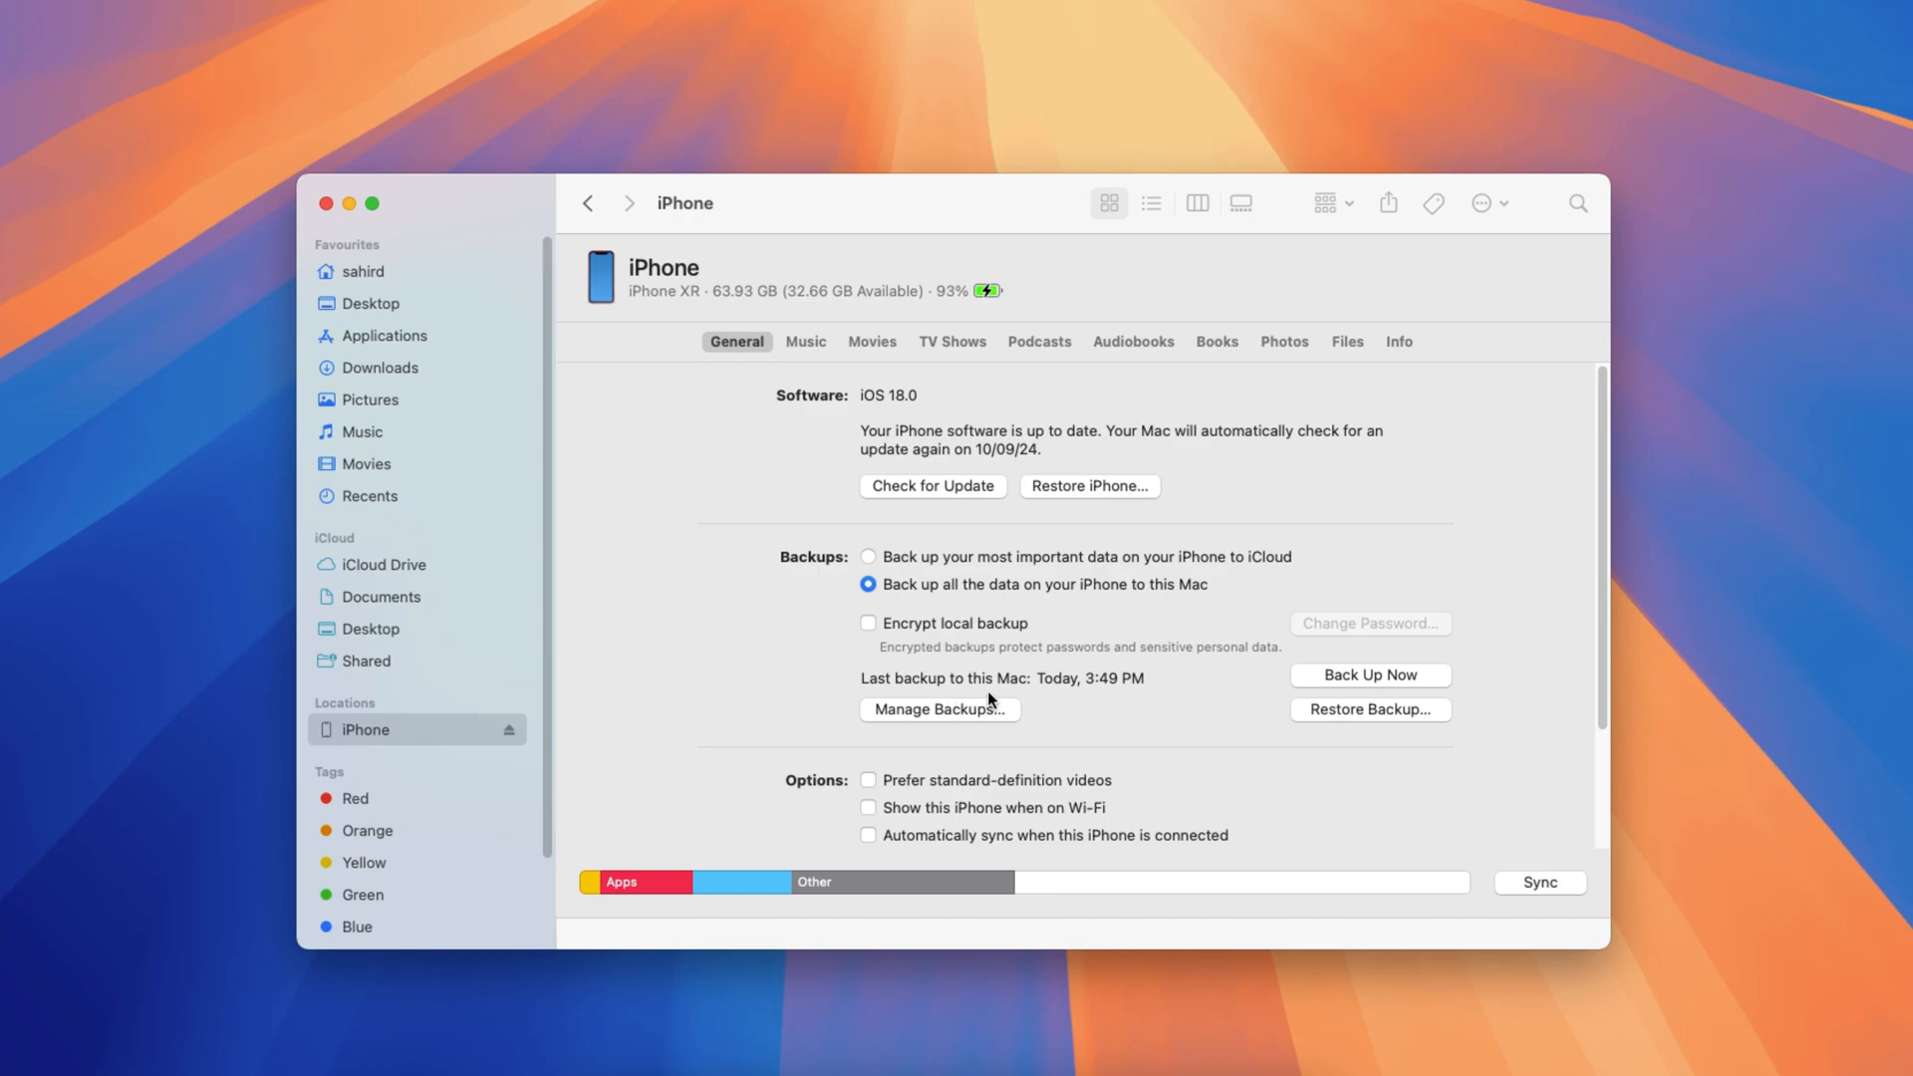
mouse_move(1065, 697)
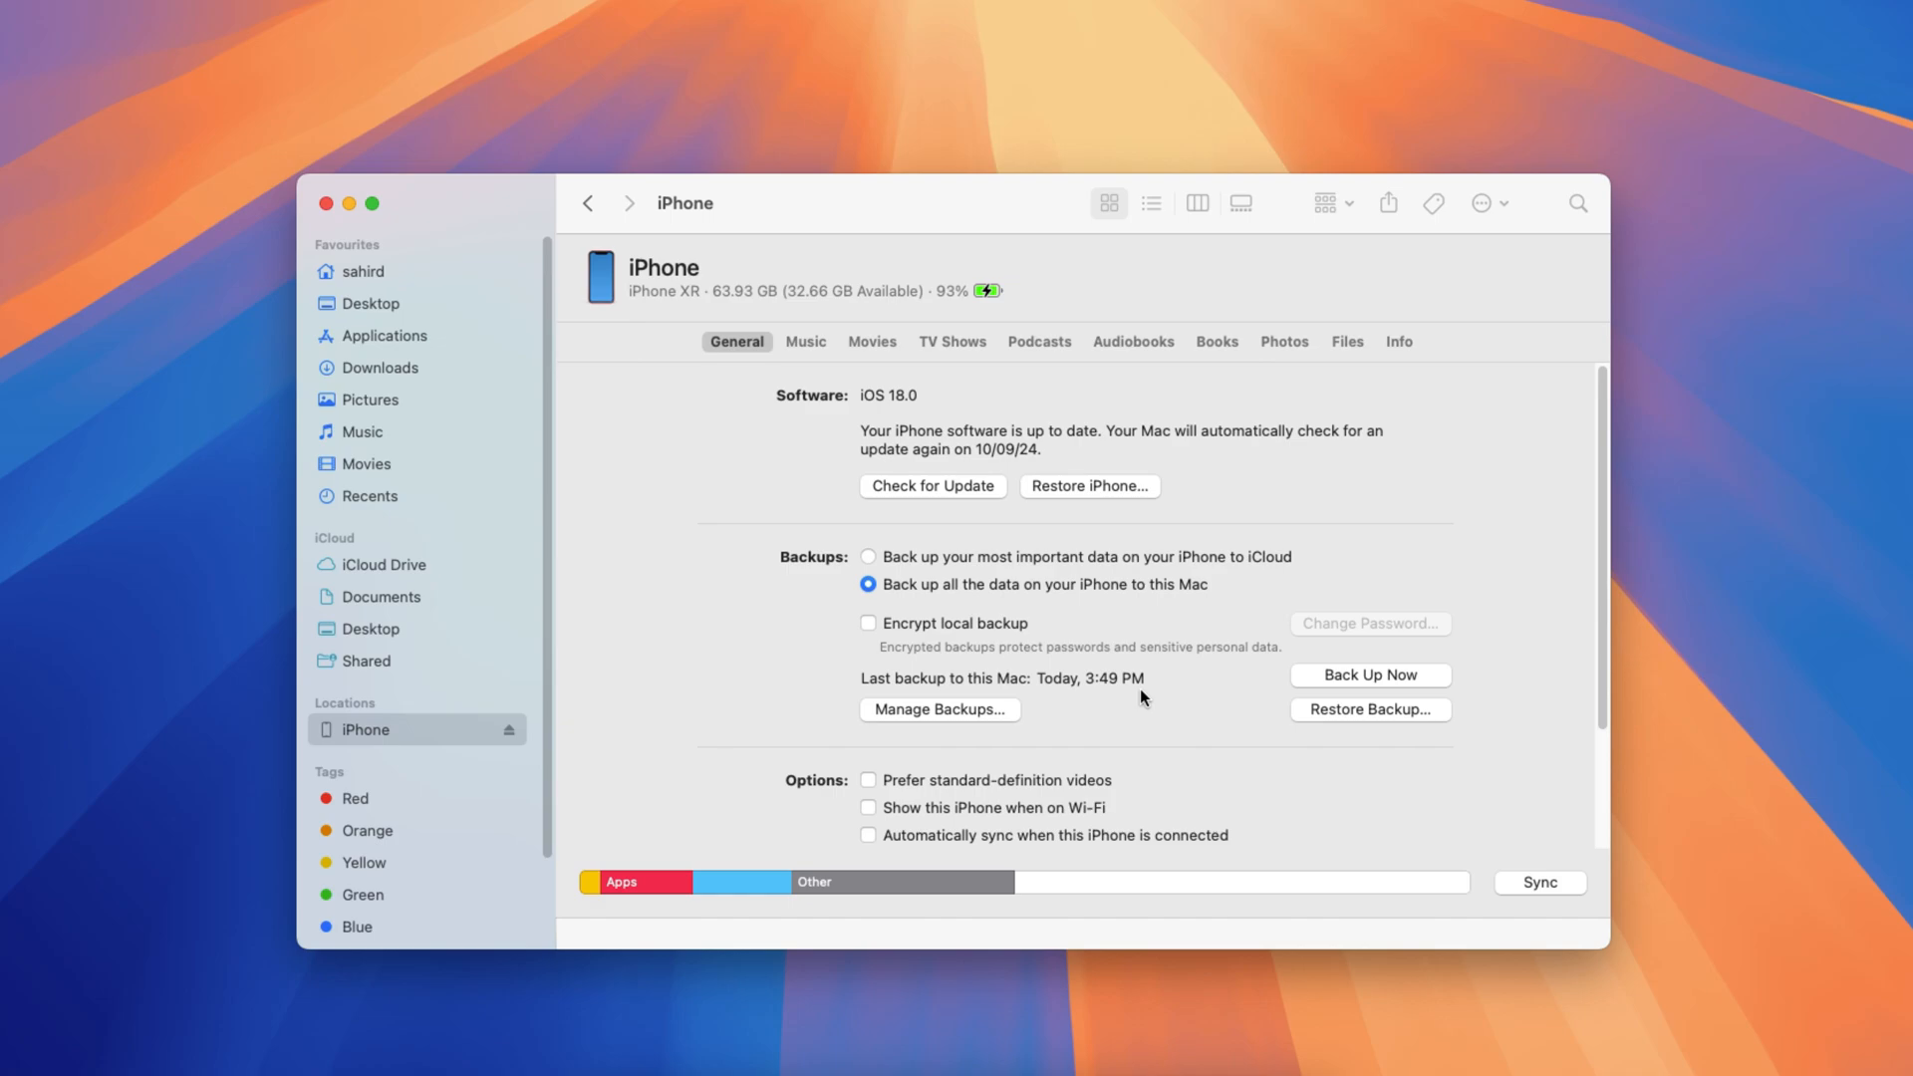
mouse_move(1137, 696)
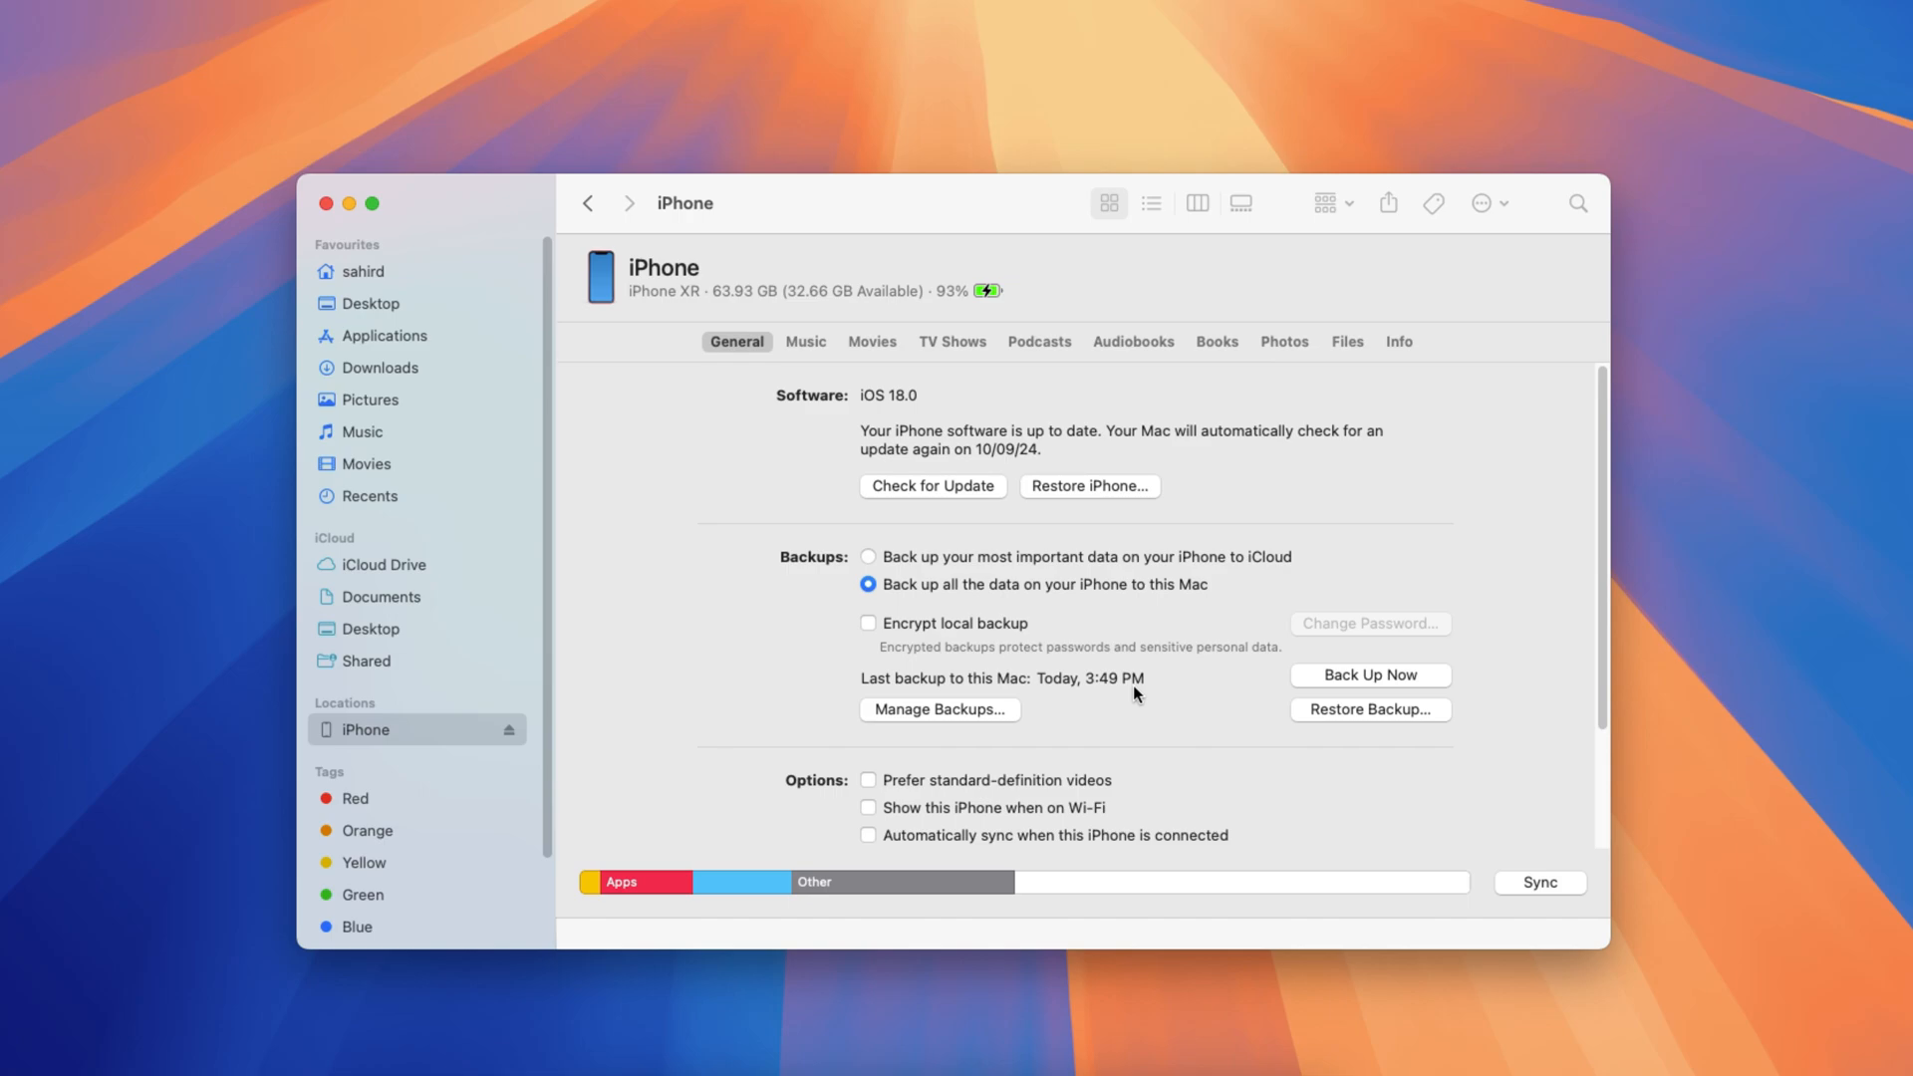
mouse_move(997, 722)
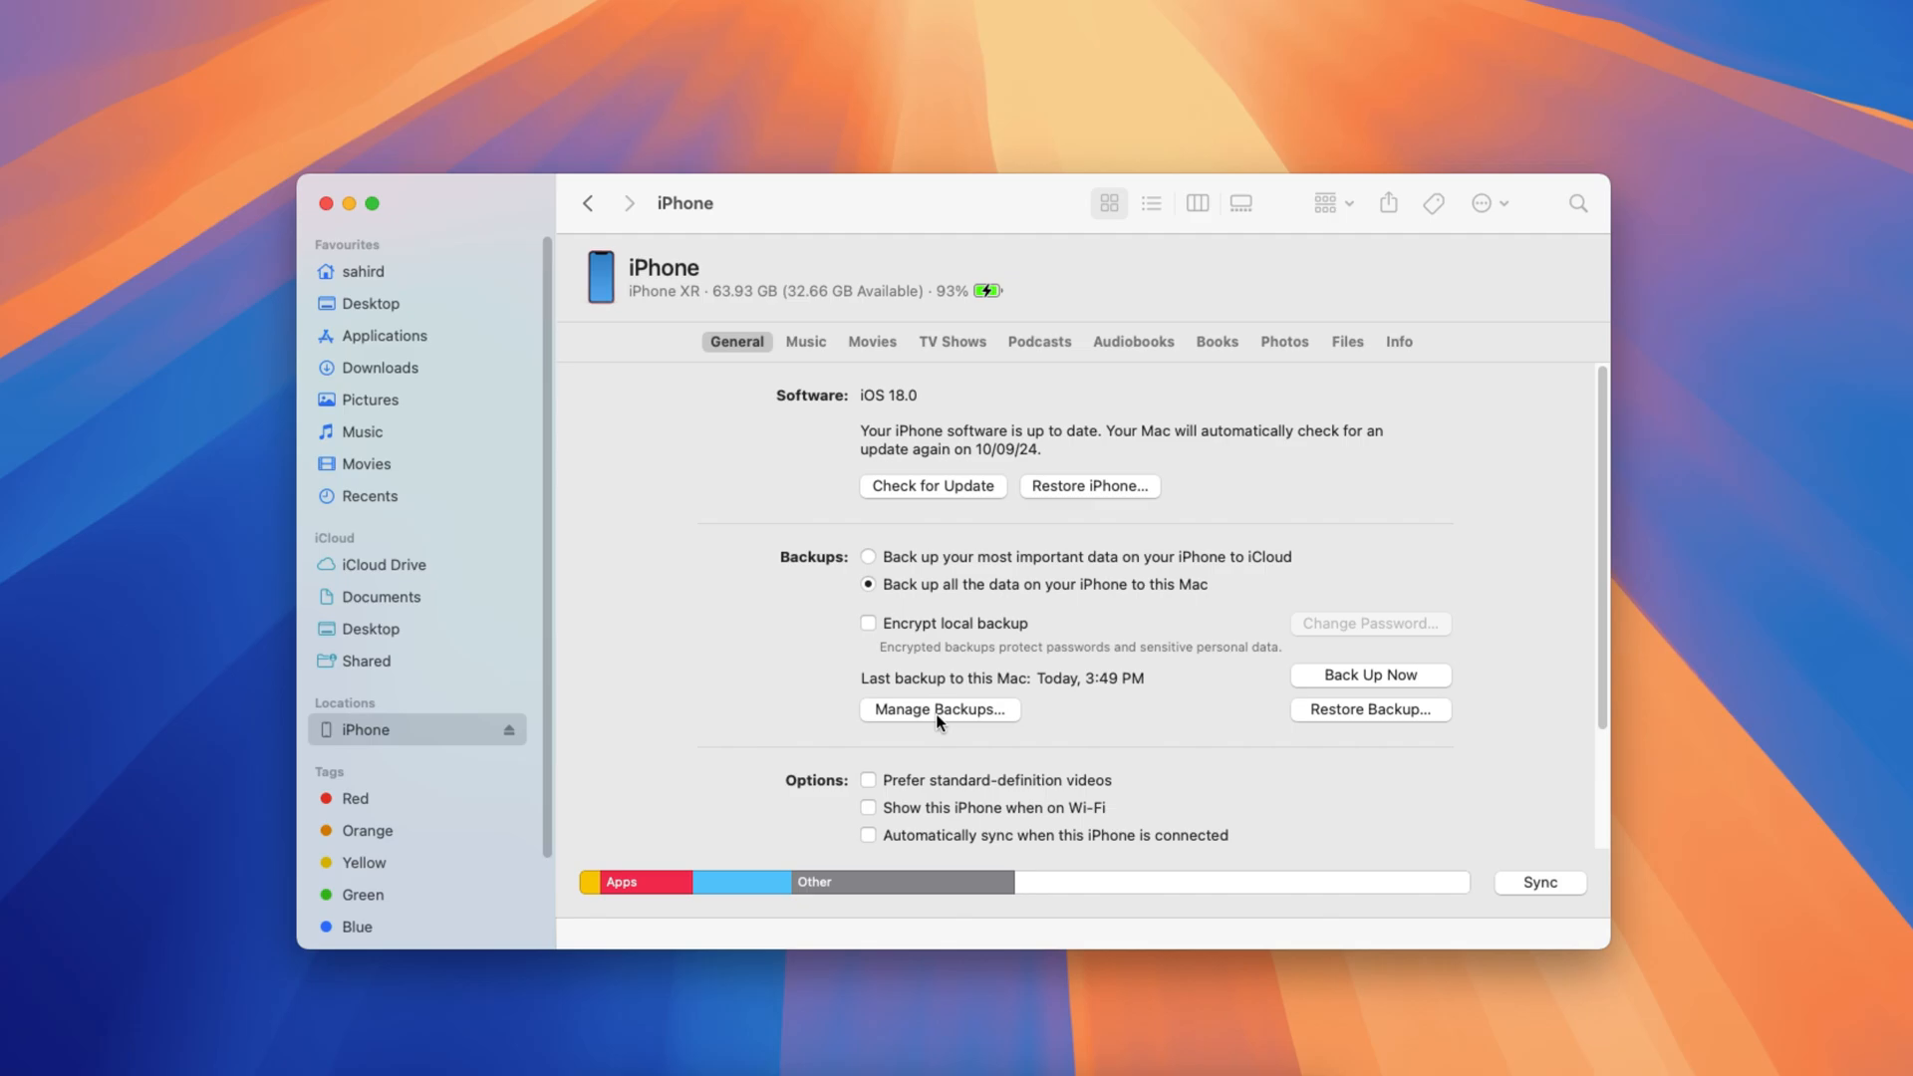
Step: Open Manage Backups to list the iPhone backup from Today, 3:49 PM
click(939, 708)
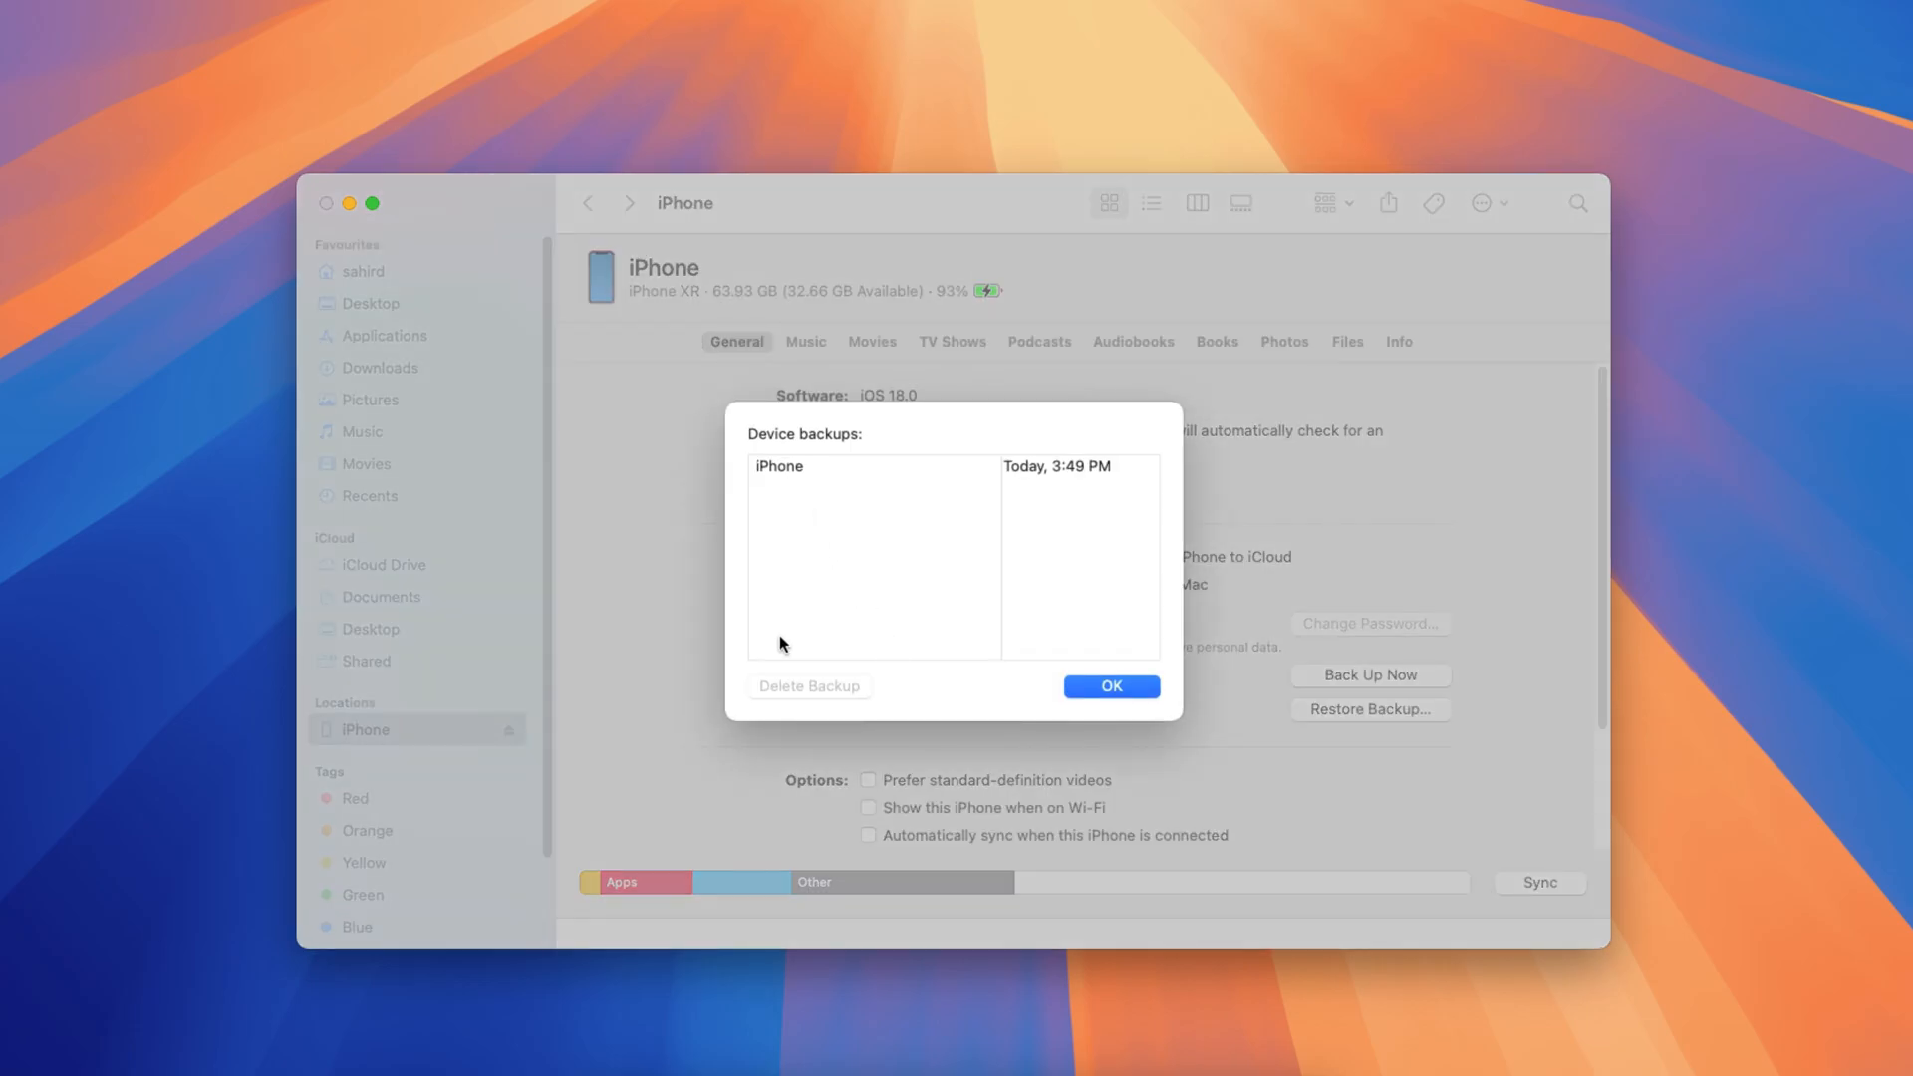
mouse_move(783, 511)
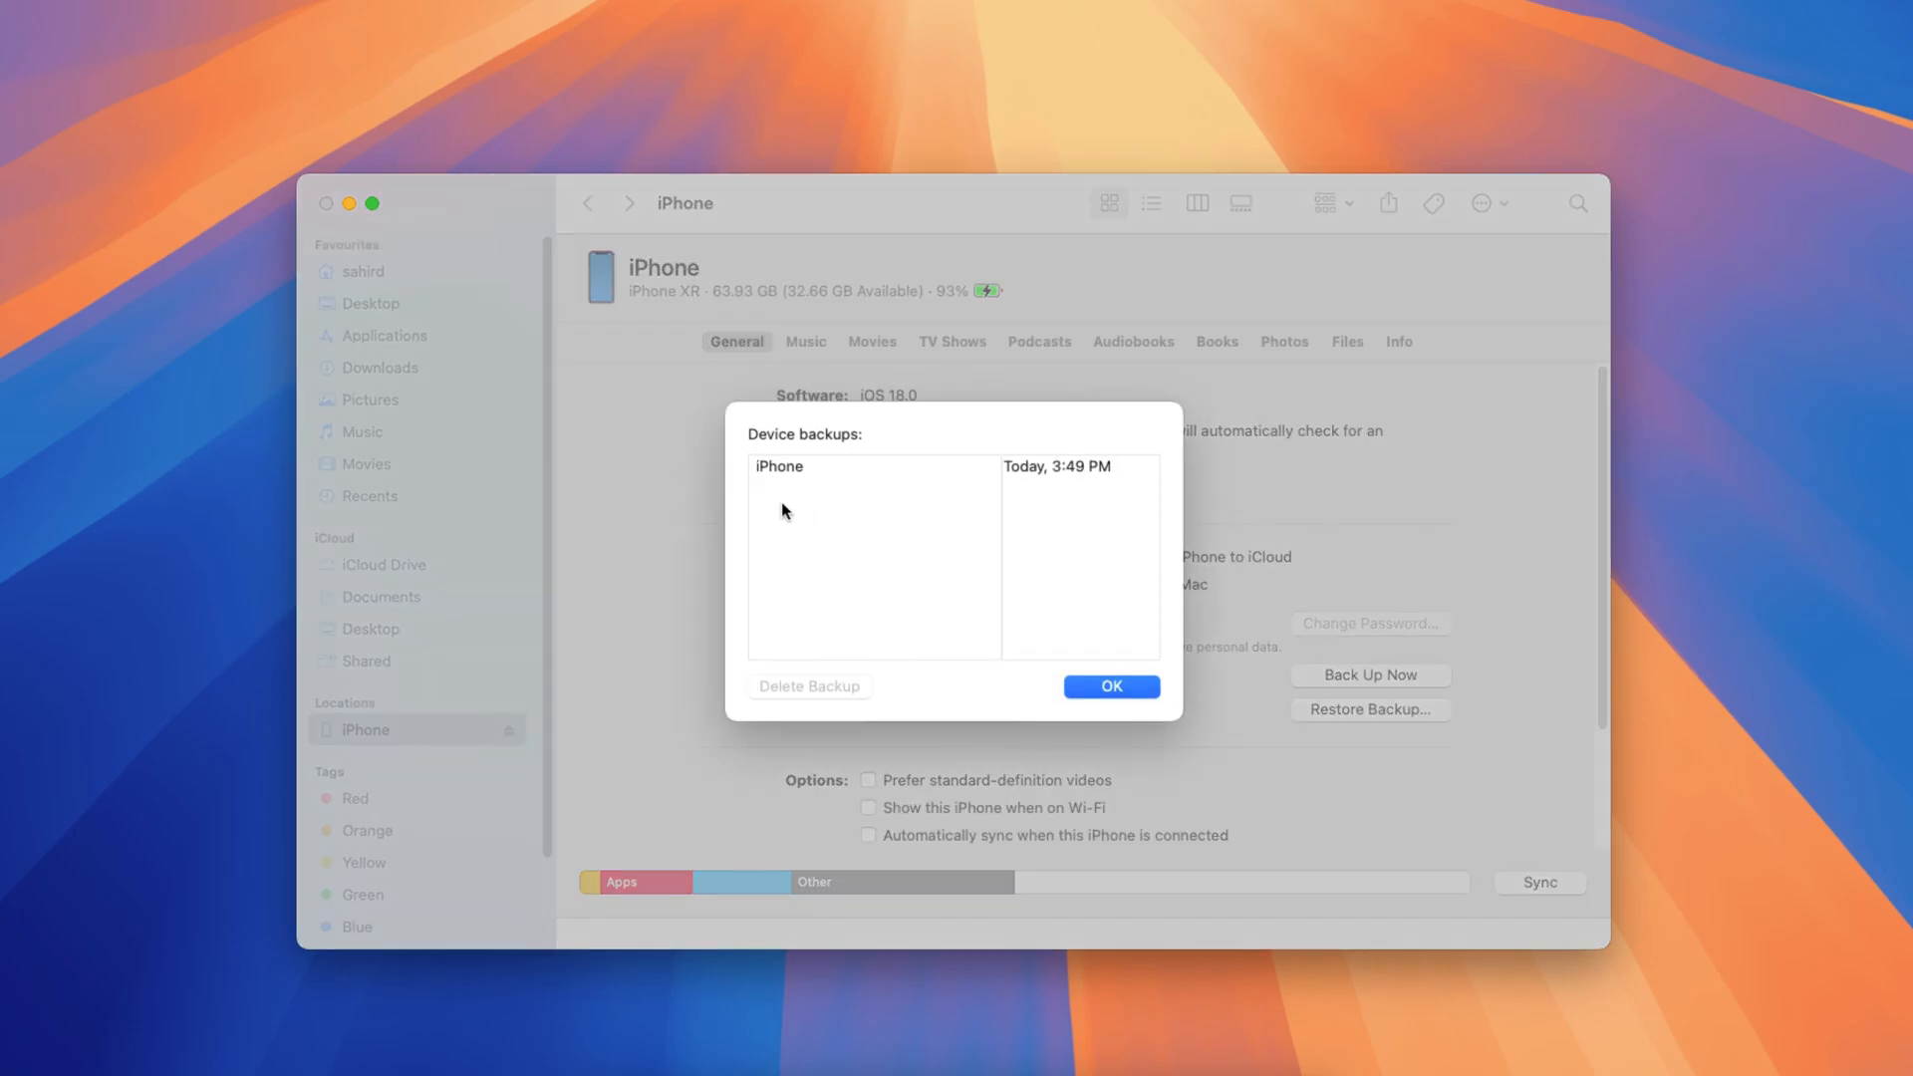
Step: Delete the iPhone backup, confirm the deletion, and dismiss the empty backups list
click(809, 685)
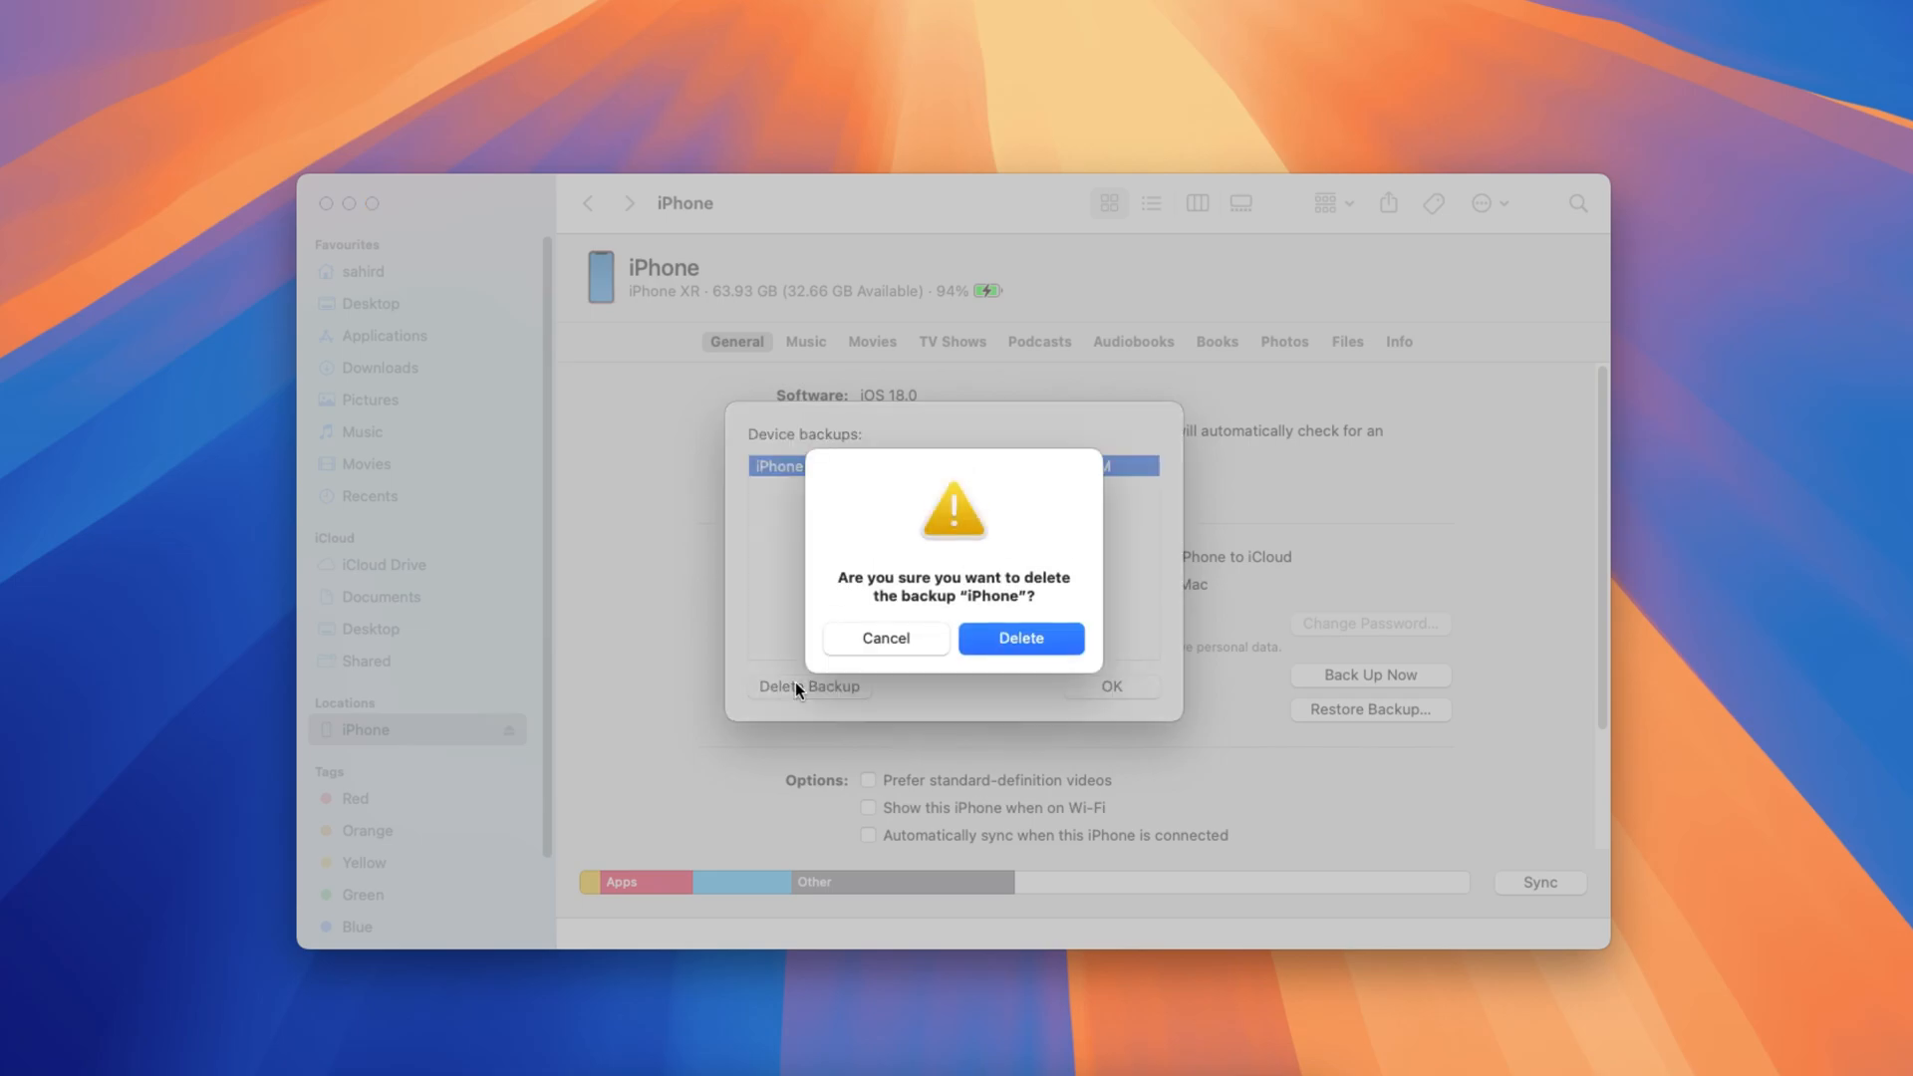
click(1020, 638)
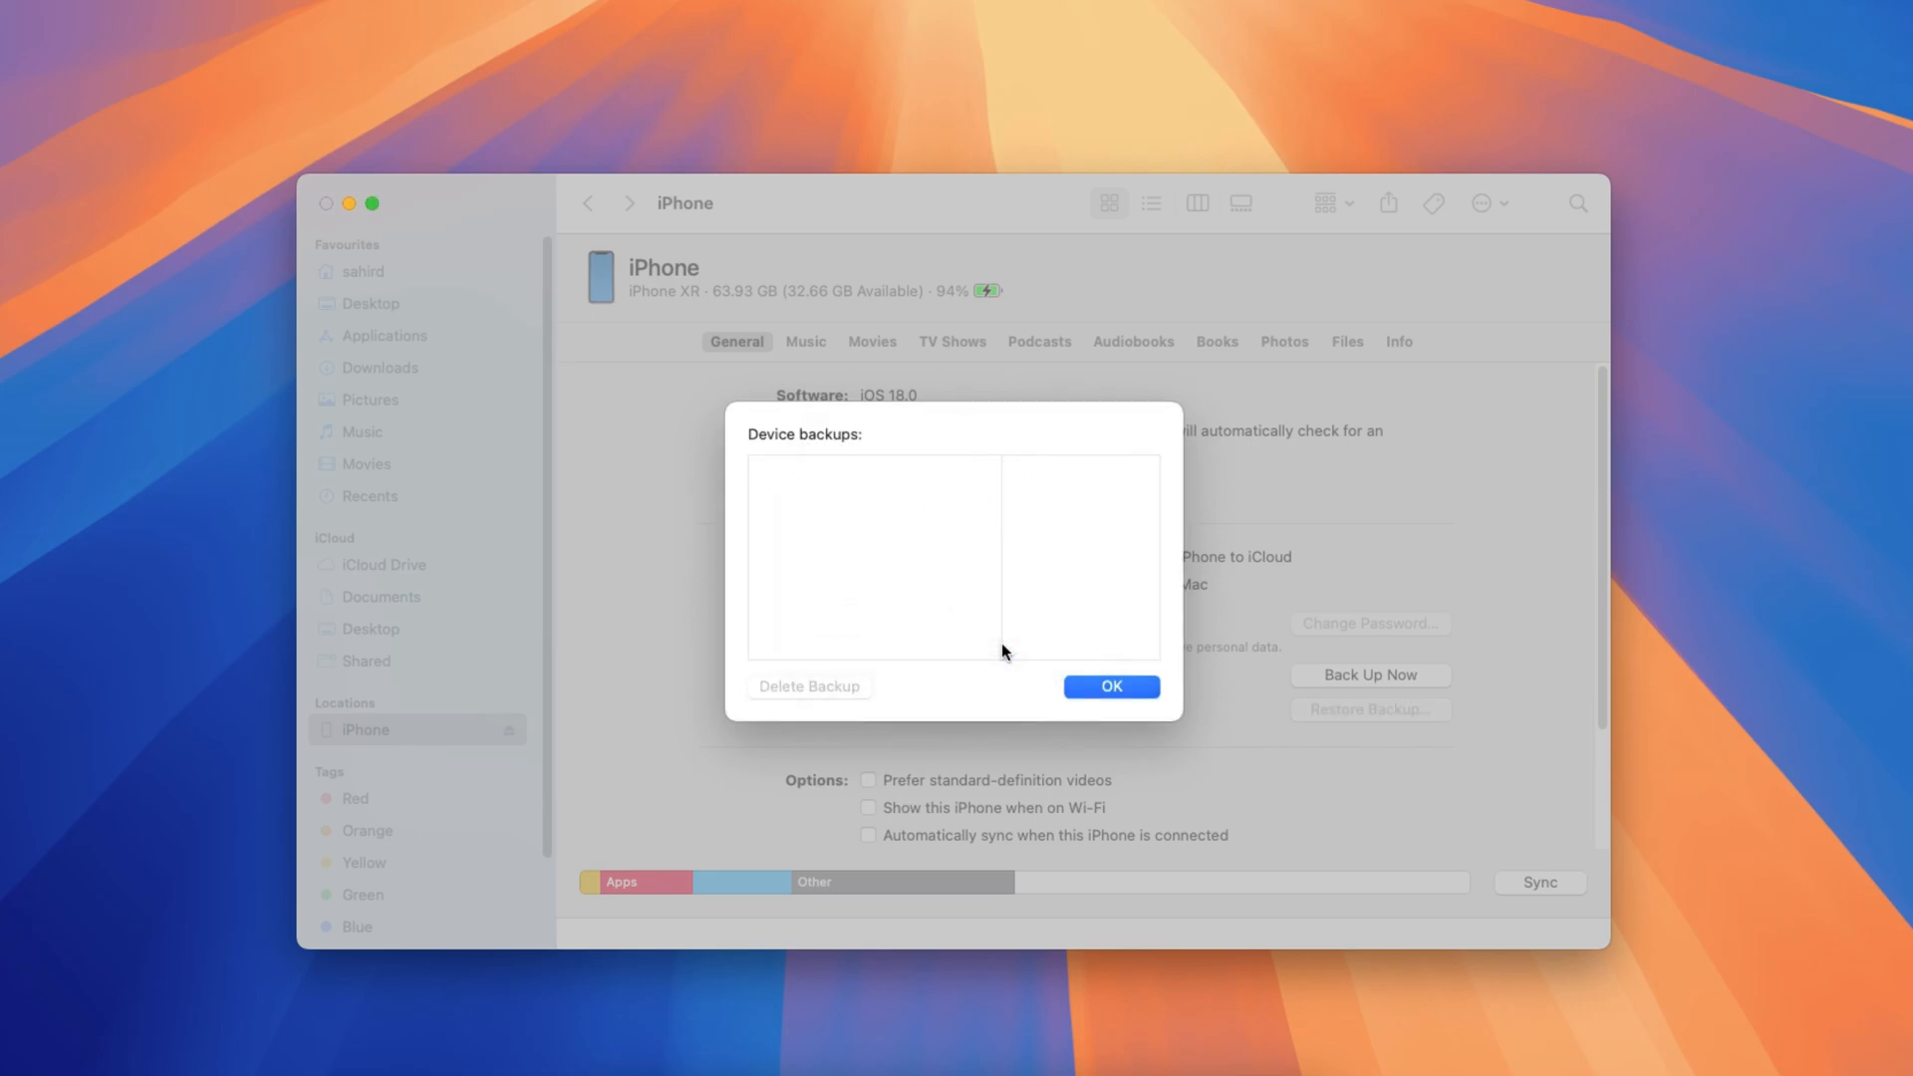
click(1109, 686)
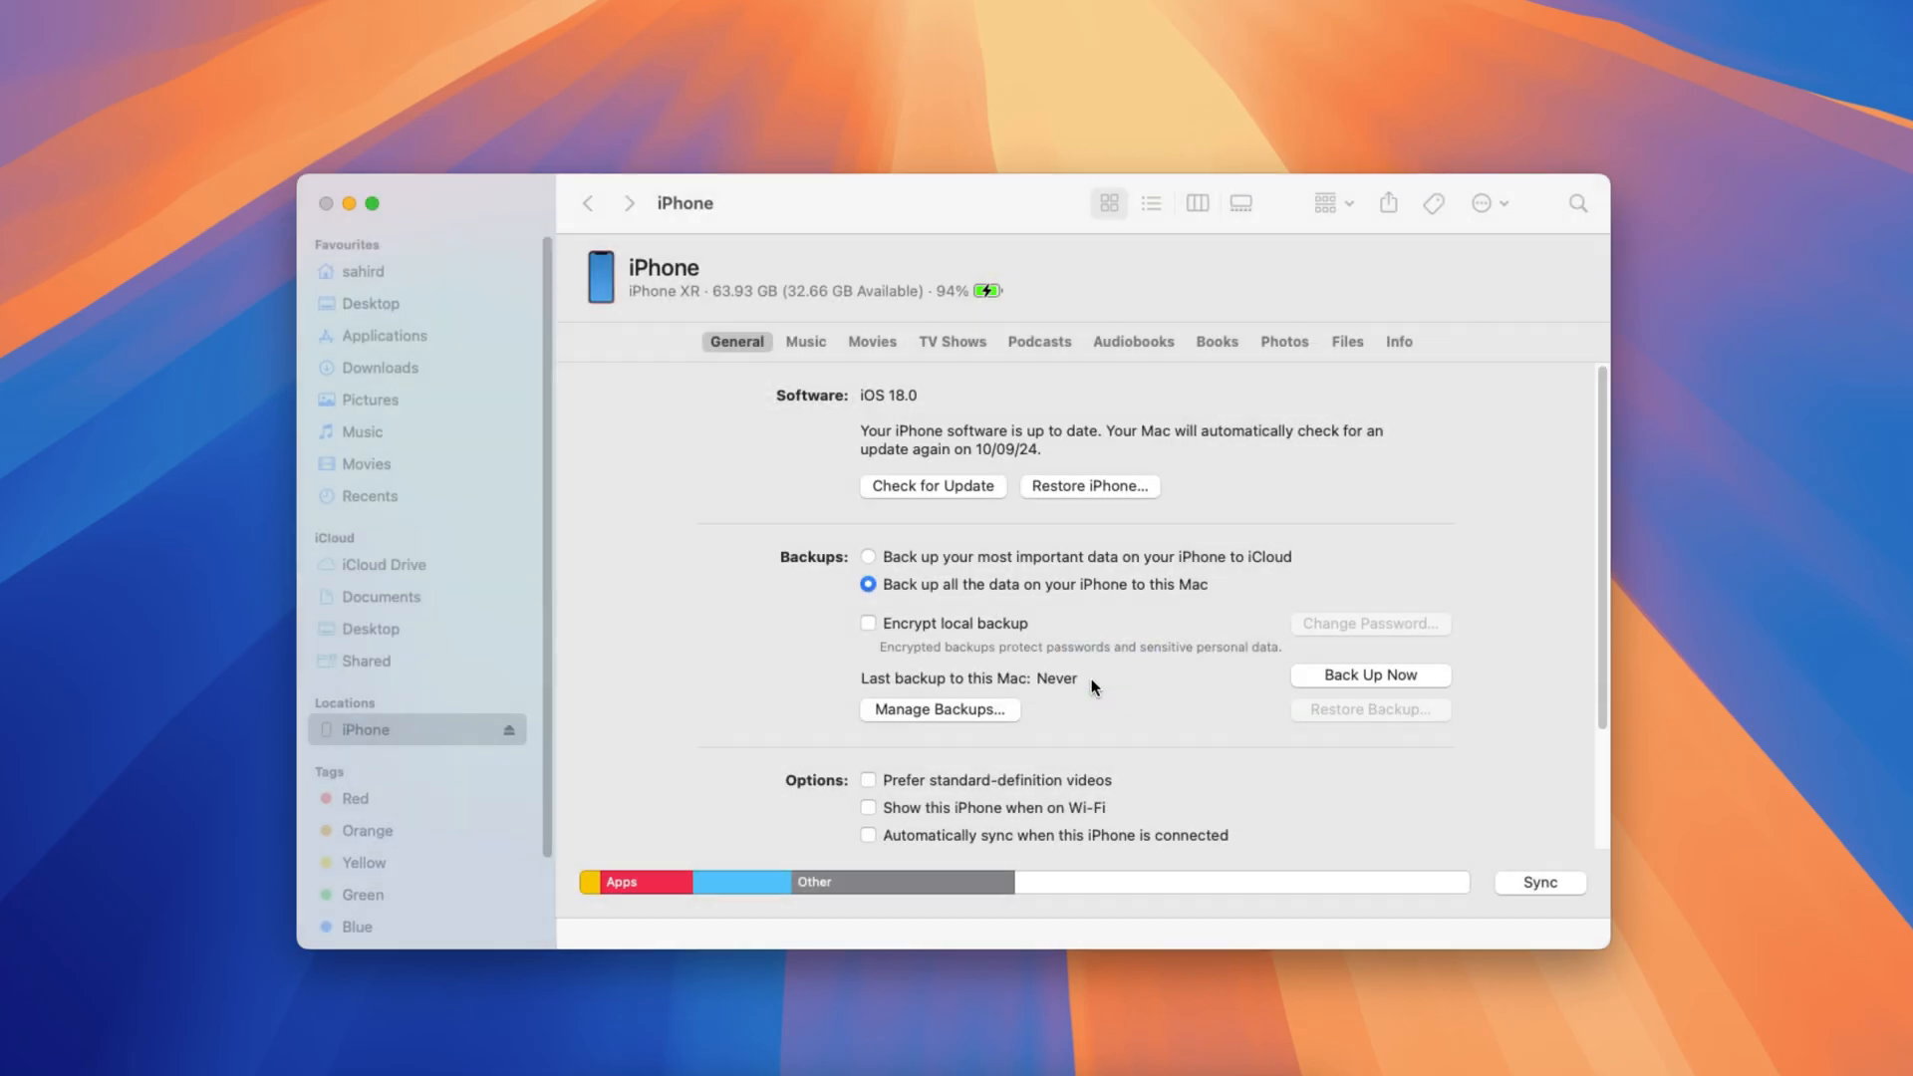